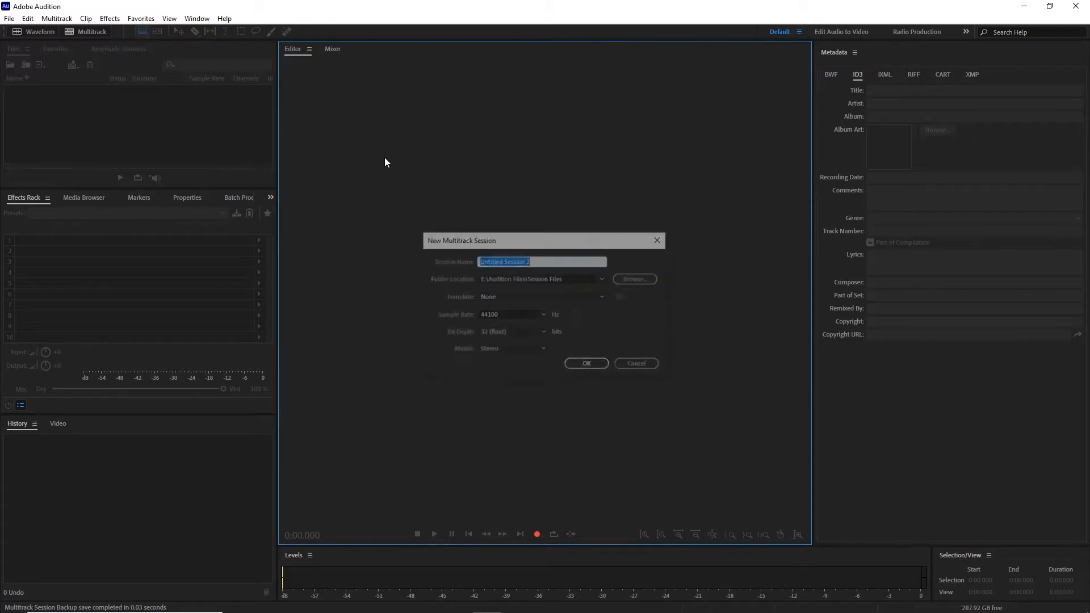
Name the session Applause Effect, arm Track 1 and begin recording onto it
{"action": "type", "text": "Ap"}
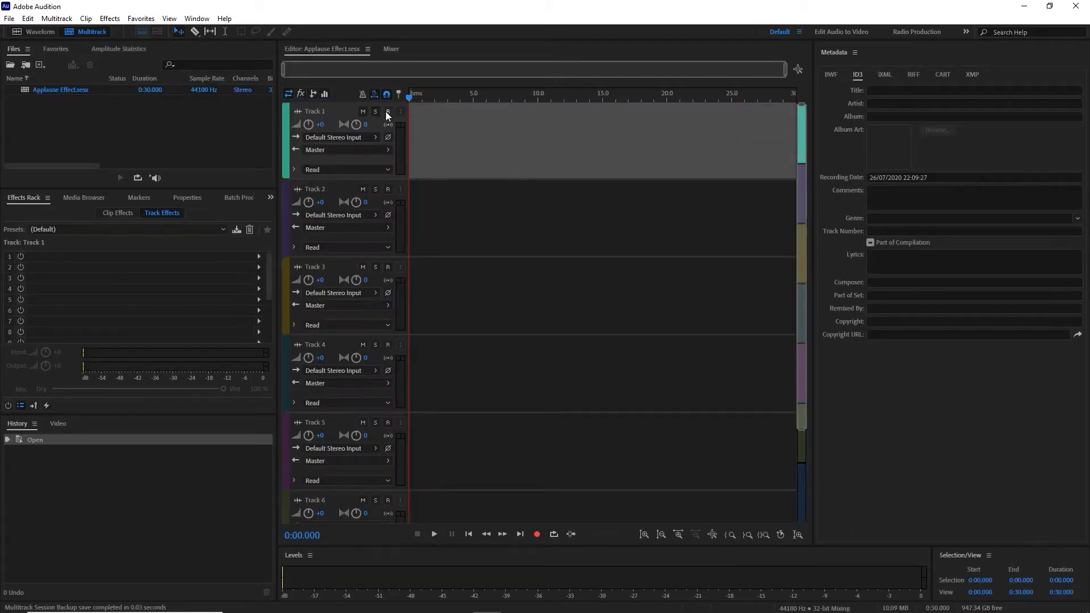
{"action": "left_click", "coordinate": [388, 111]}
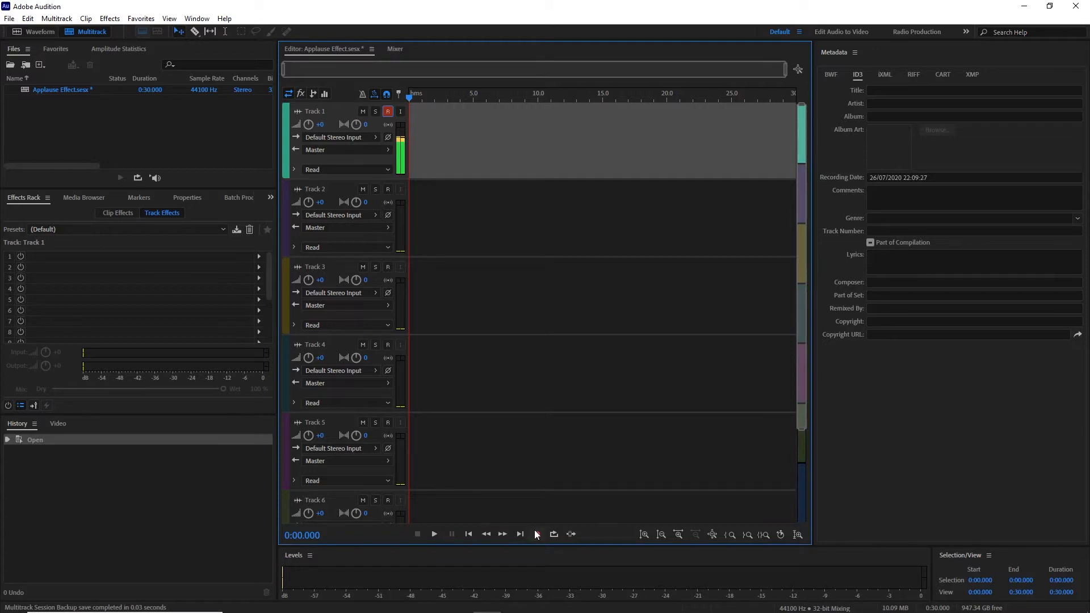
{"action": "left_click", "coordinate": [536, 533]}
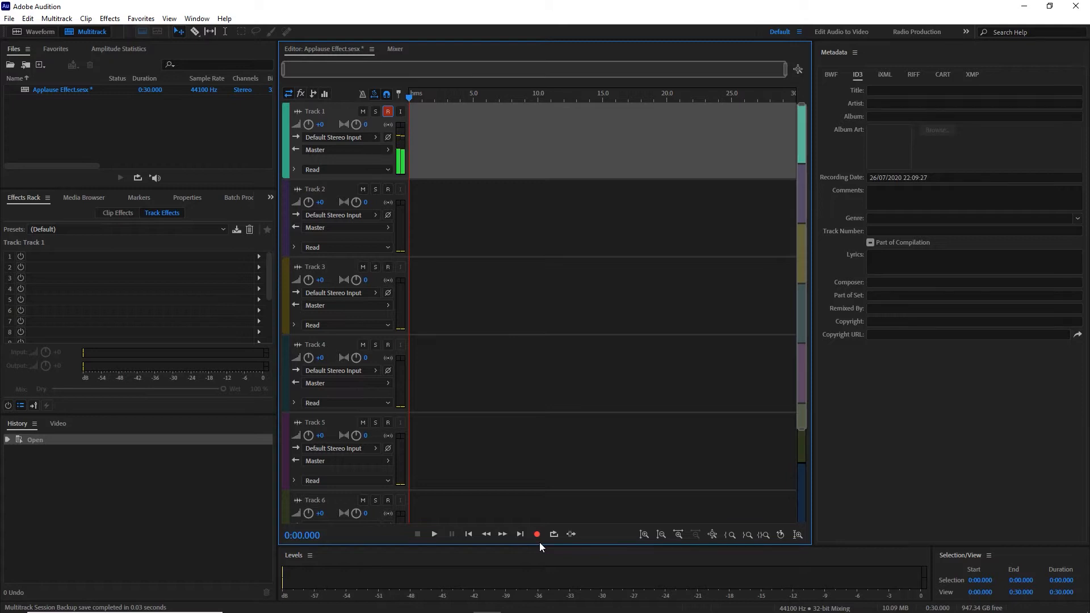
{"action": "mouse_move", "coordinate": [536, 534]}
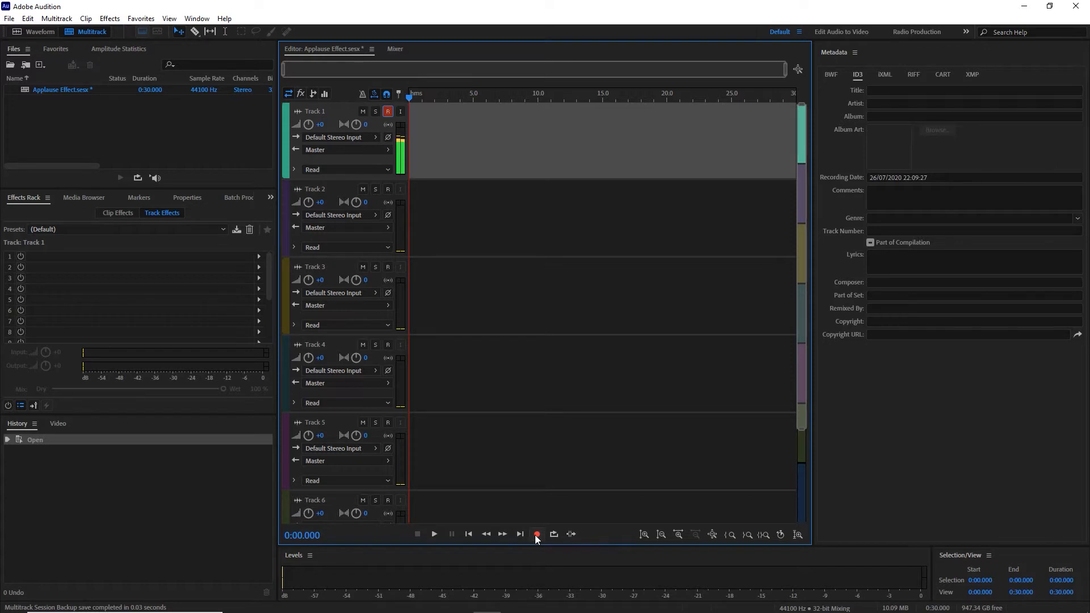
{"action": "left_click", "coordinate": [536, 534]}
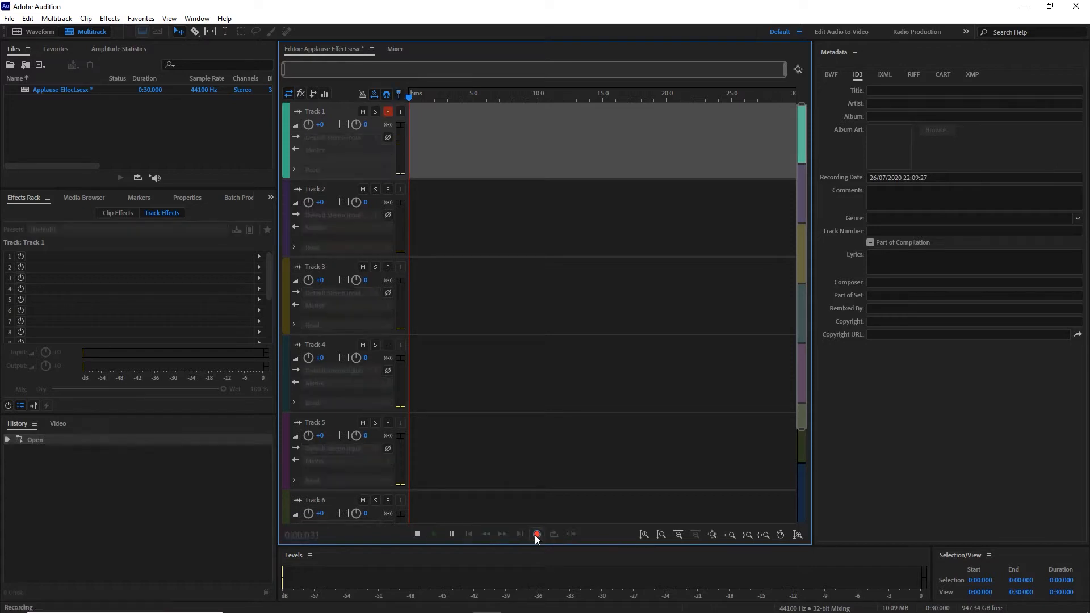
{"action": "left_click", "coordinate": [535, 533]}
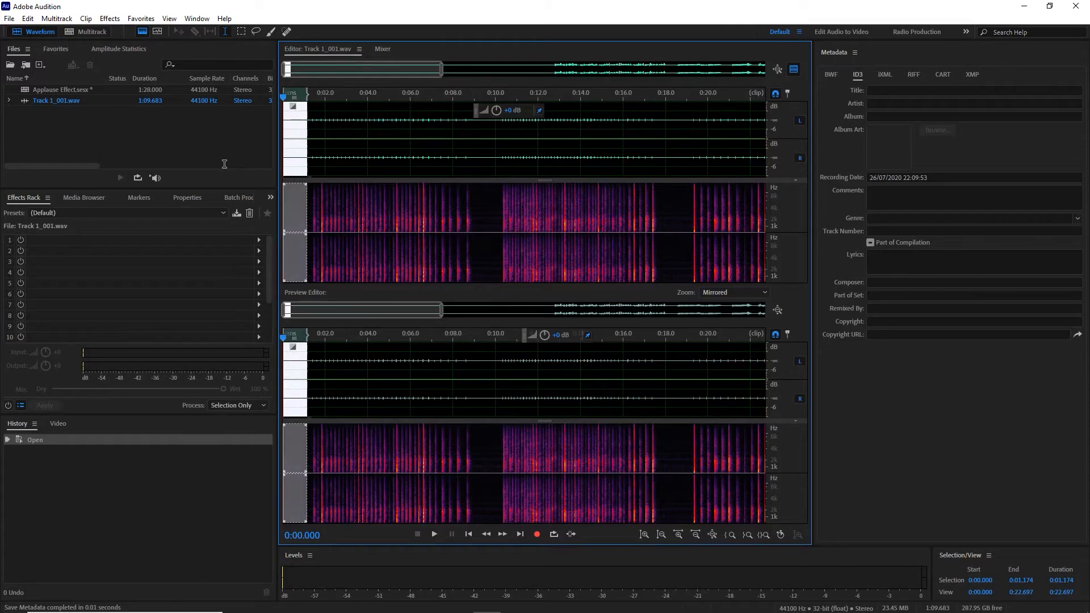
Scan the selected quiet gap with Amplitude Statistics, reading a peak near -58.94 dB, then view the full recording
{"action": "left_click", "coordinate": [660, 533]}
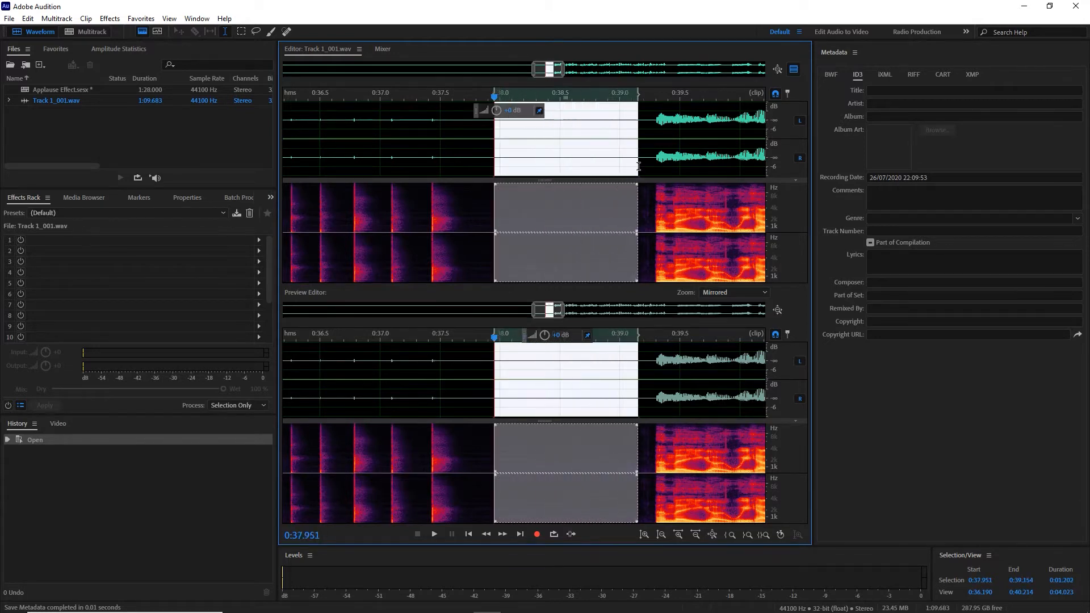
{"action": "left_click", "coordinate": [109, 19]}
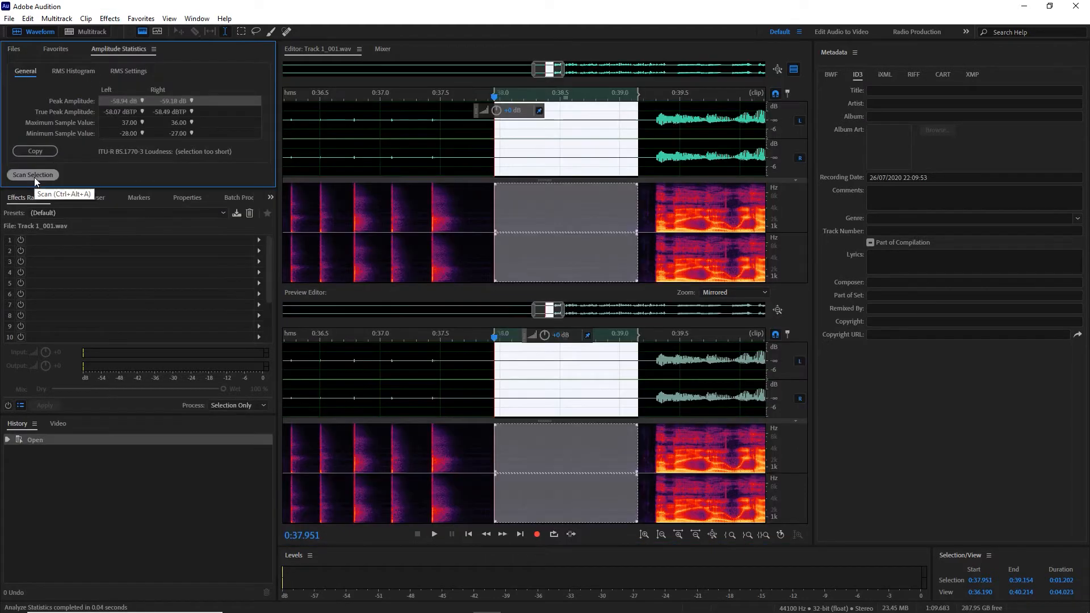
{"action": "left_click", "coordinate": [328, 131]}
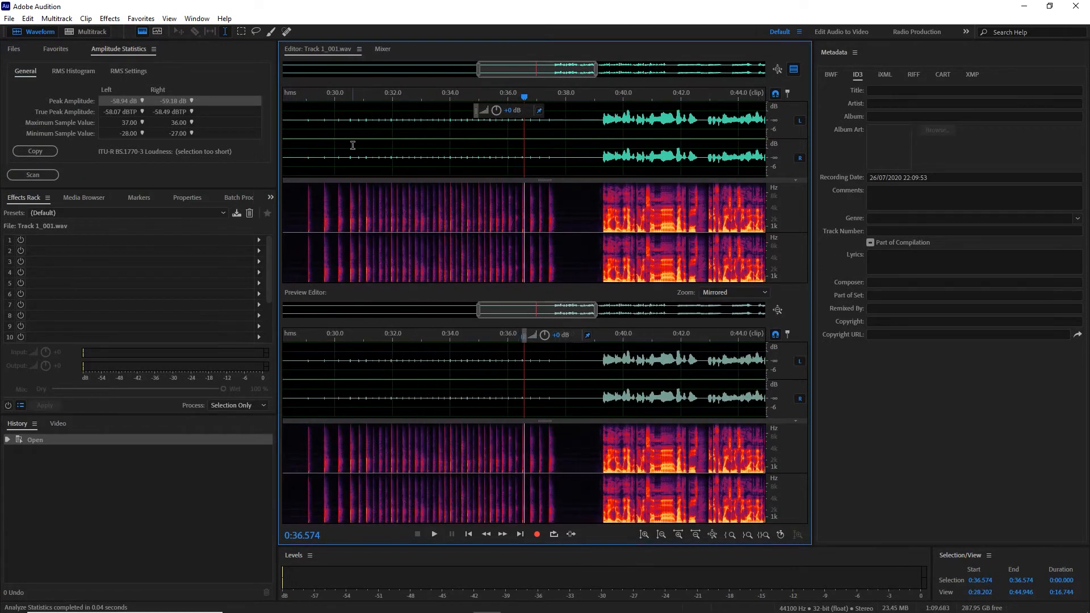
{"action": "left_click", "coordinate": [469, 534]}
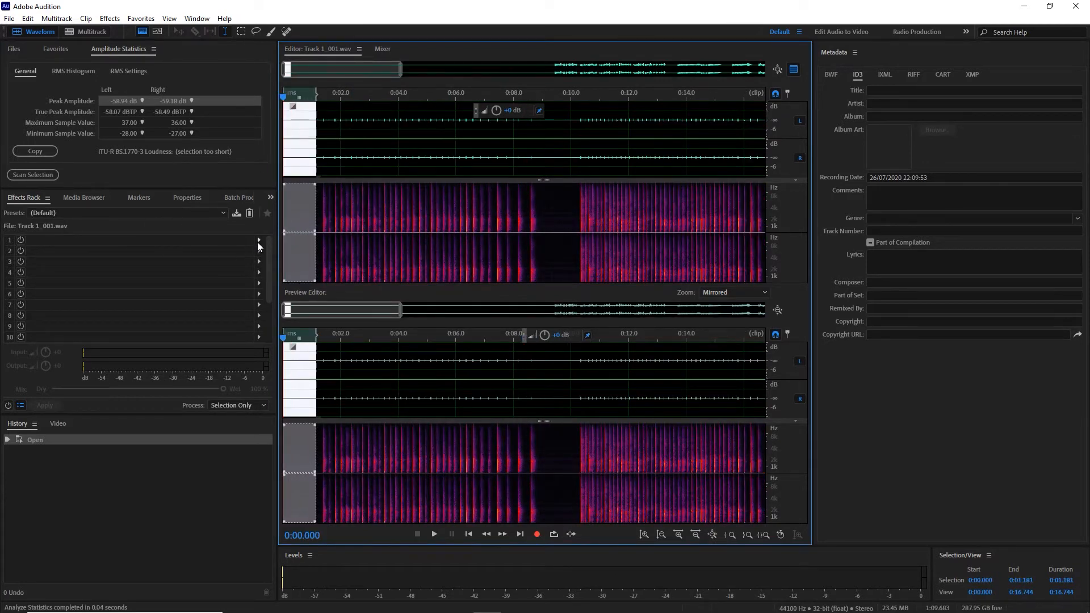
Place a Dynamics effect with AutoGate at -50 dB threshold in Effects Rack slot 1
{"action": "left_click", "coordinate": [257, 240]}
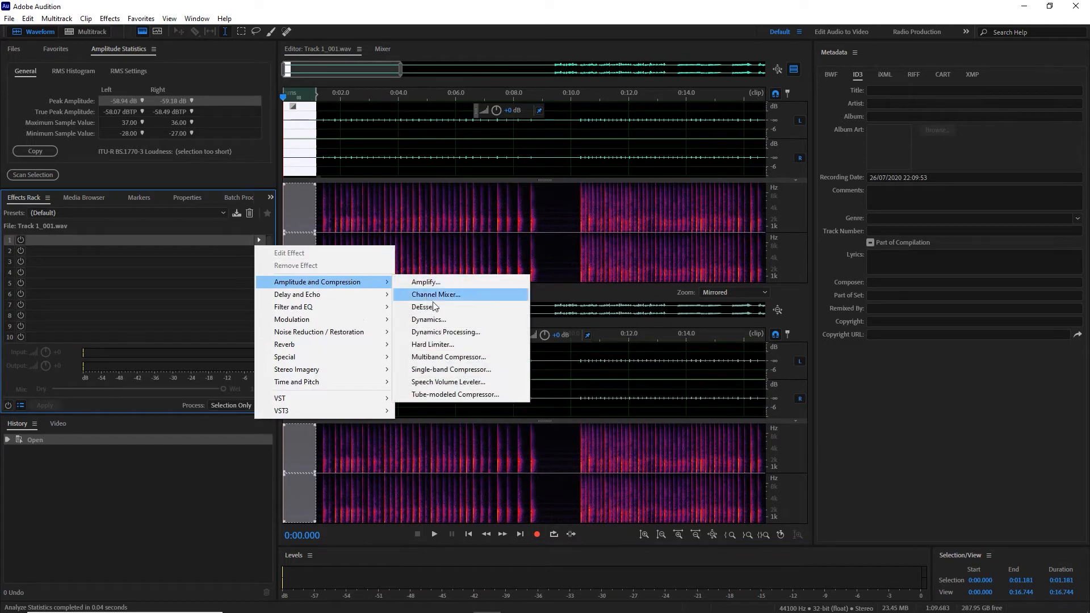
{"action": "left_click", "coordinate": [428, 319]}
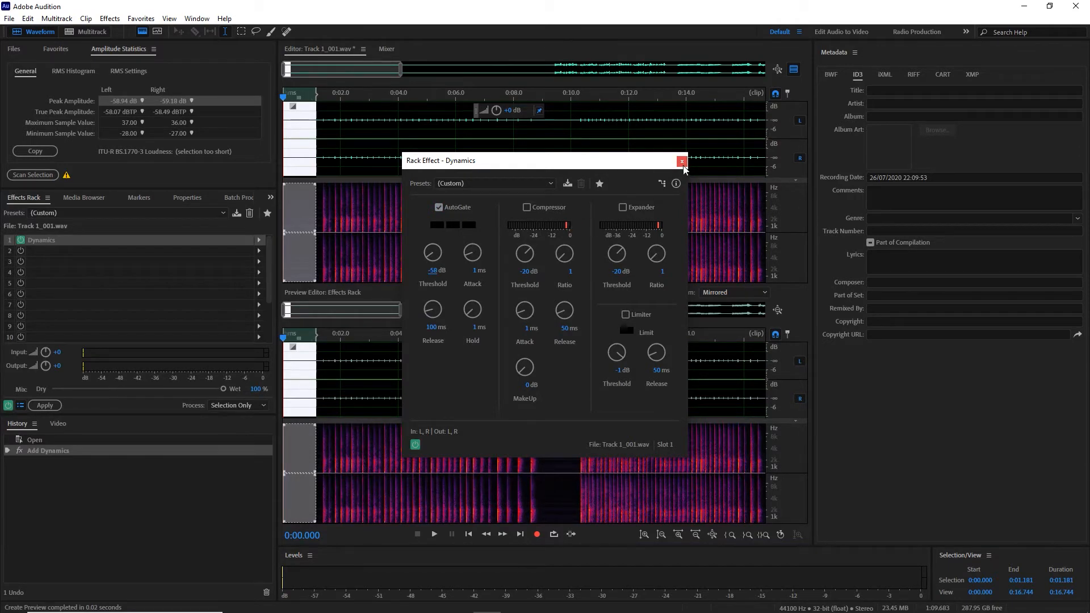
{"action": "left_click", "coordinate": [682, 160]}
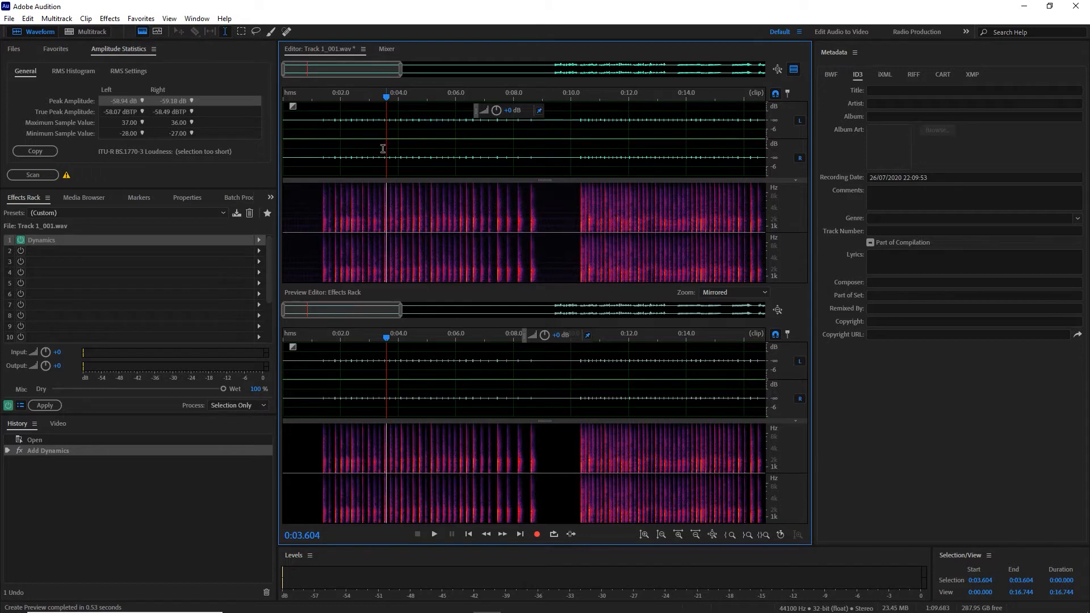
{"action": "mouse_move", "coordinate": [336, 157]}
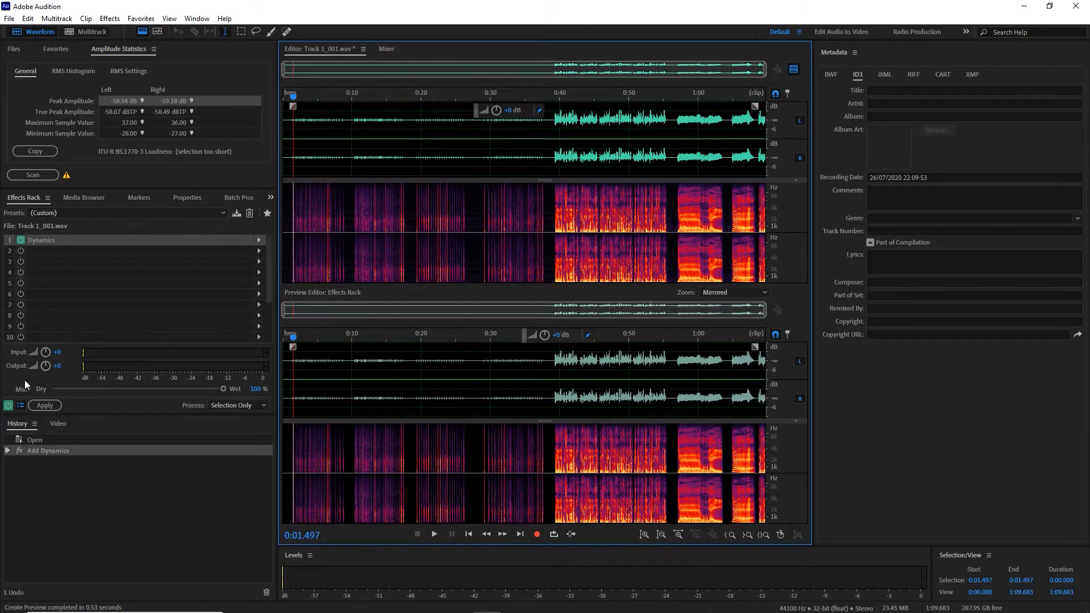
Apply the effects rack permanently and delete the unwanted audio stretch, confirming the session warning
{"action": "left_click", "coordinate": [44, 405]}
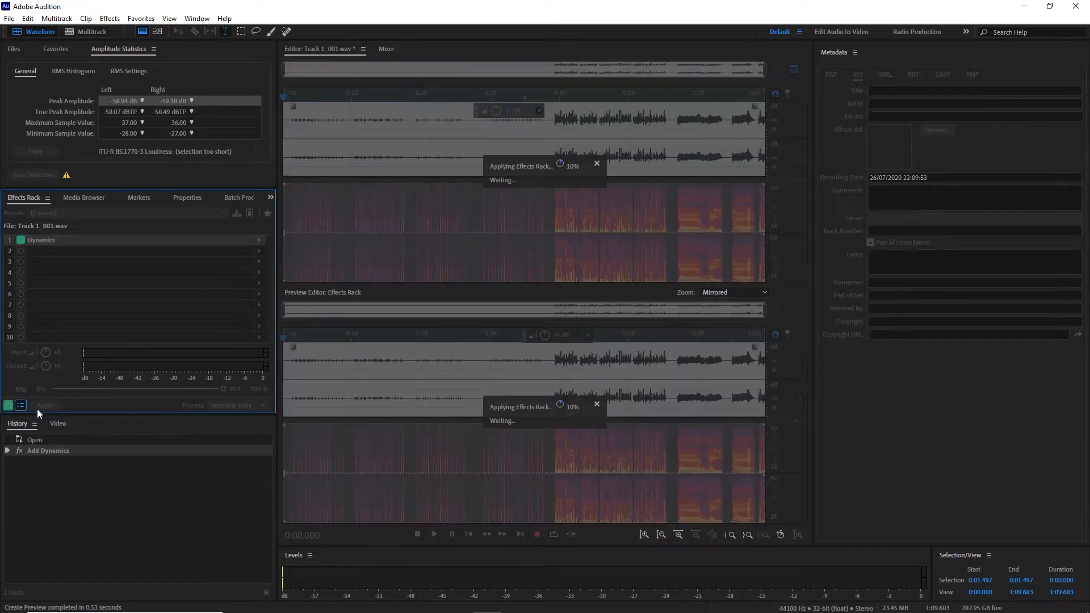
{"action": "left_click", "coordinate": [44, 405]}
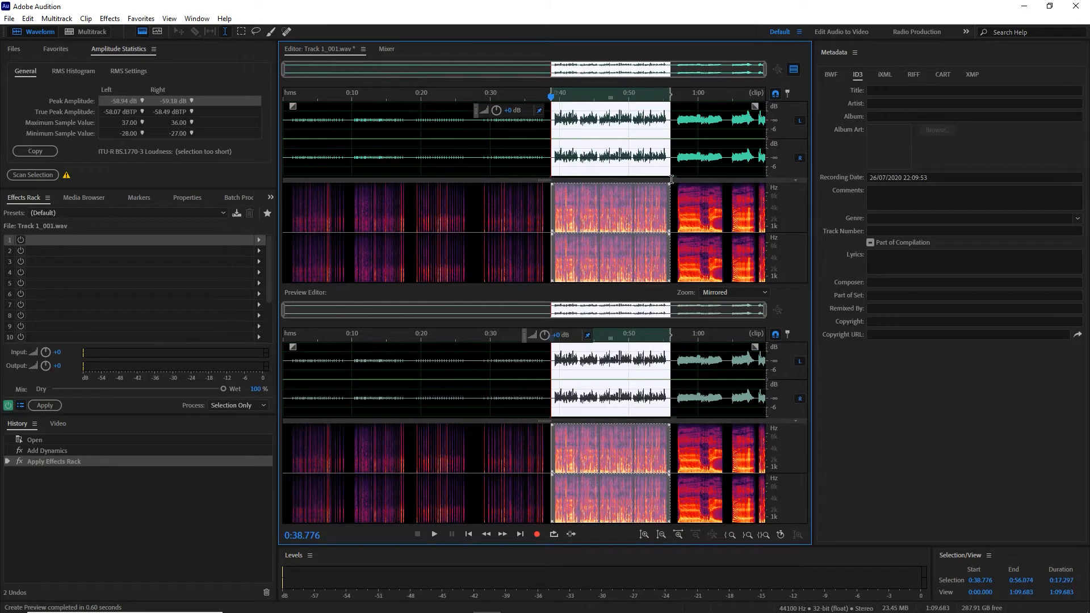
{"action": "left_click", "coordinate": [44, 405]}
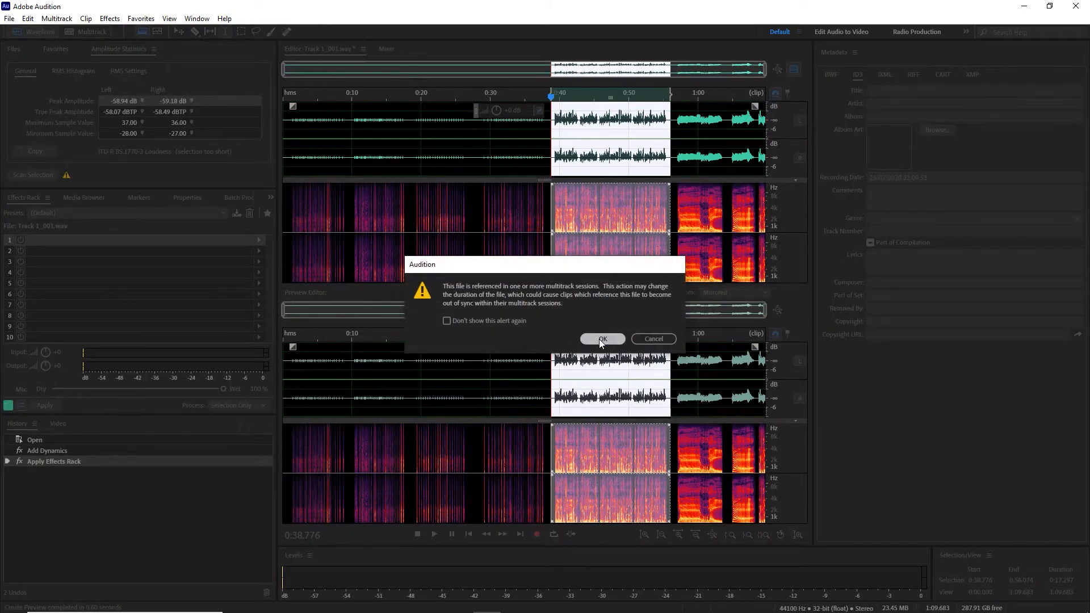
{"action": "left_click", "coordinate": [600, 340]}
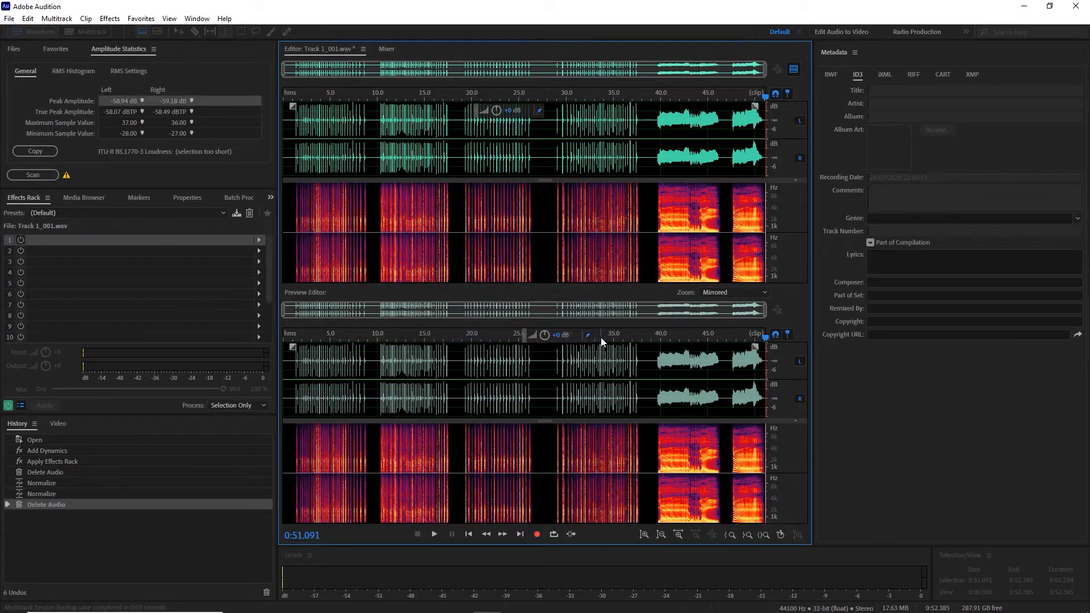
Normalize the trimmed Track 1_001 clip and return to the Applause Effect multitrack session
{"action": "left_click", "coordinate": [37, 32]}
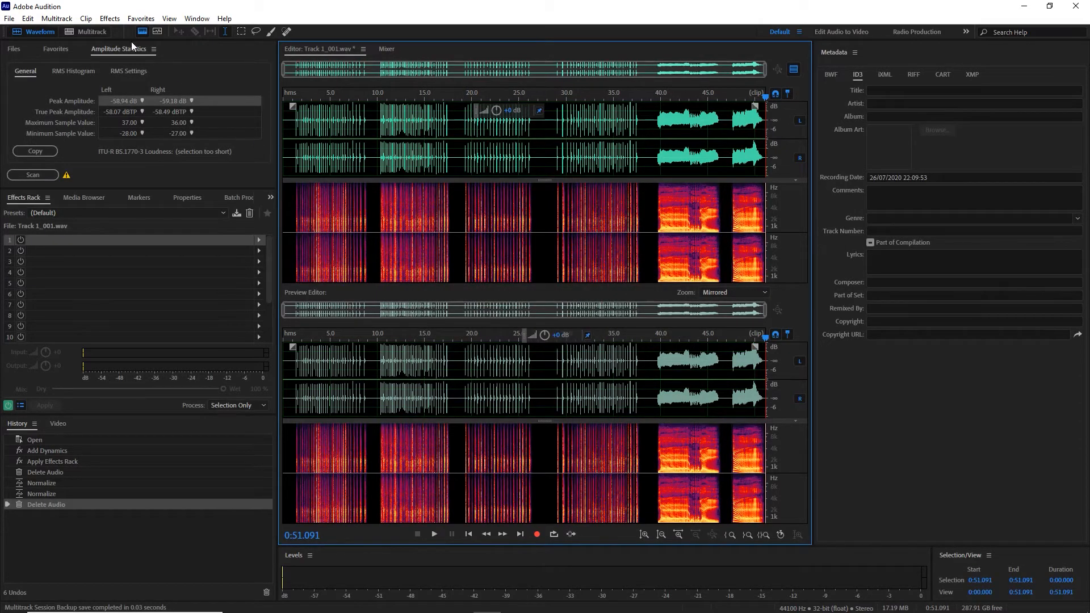
{"action": "left_click", "coordinate": [91, 32]}
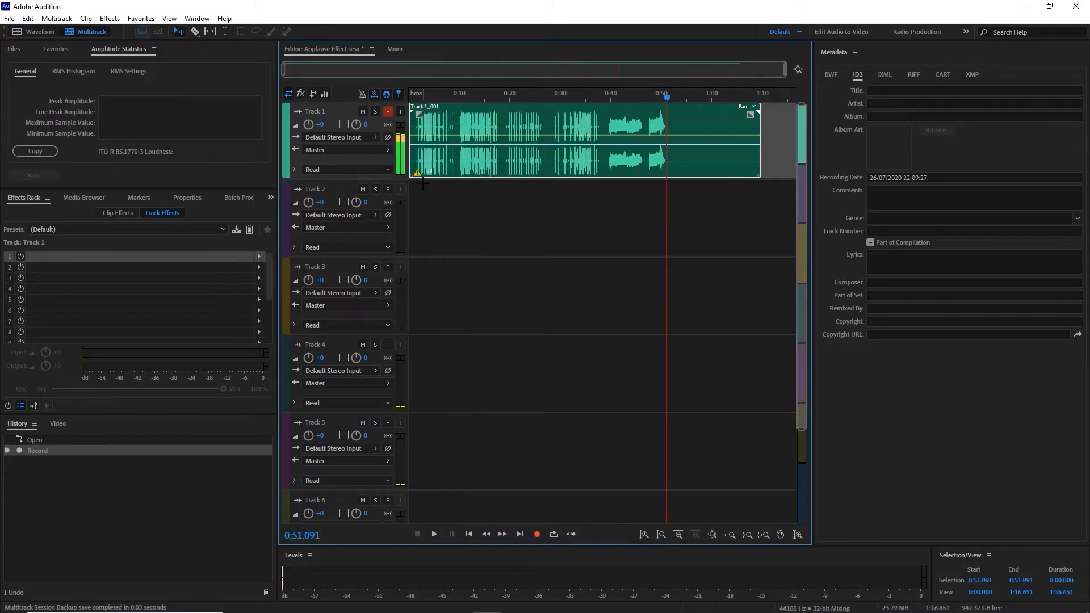
Split the recorded clip into sections for Tracks 1–4 and position the playhead near the 10 second mark
{"action": "left_click", "coordinate": [416, 173]}
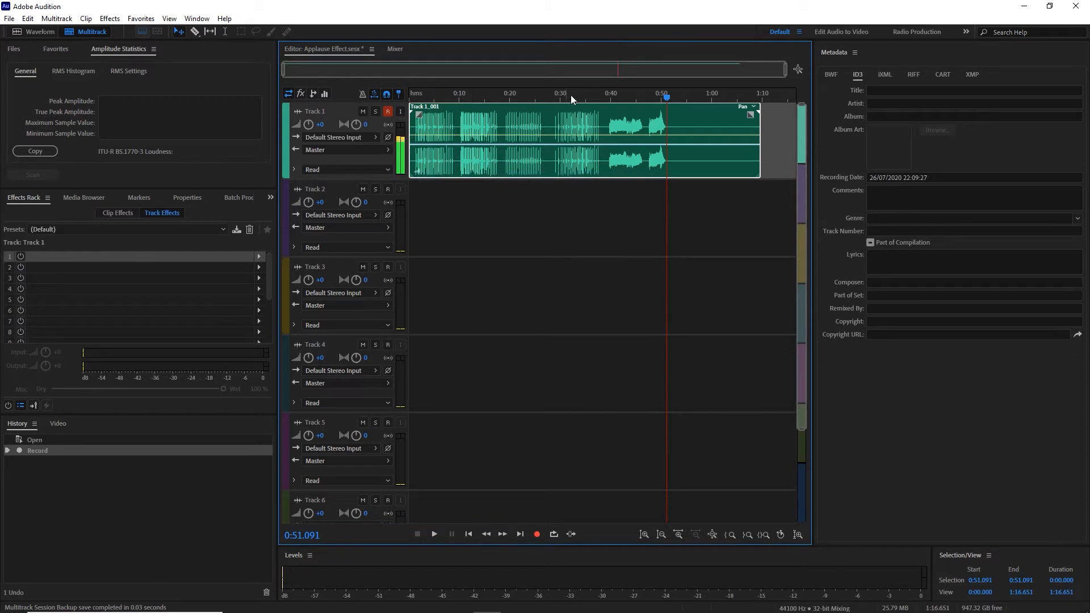
{"action": "left_click", "coordinate": [605, 94]}
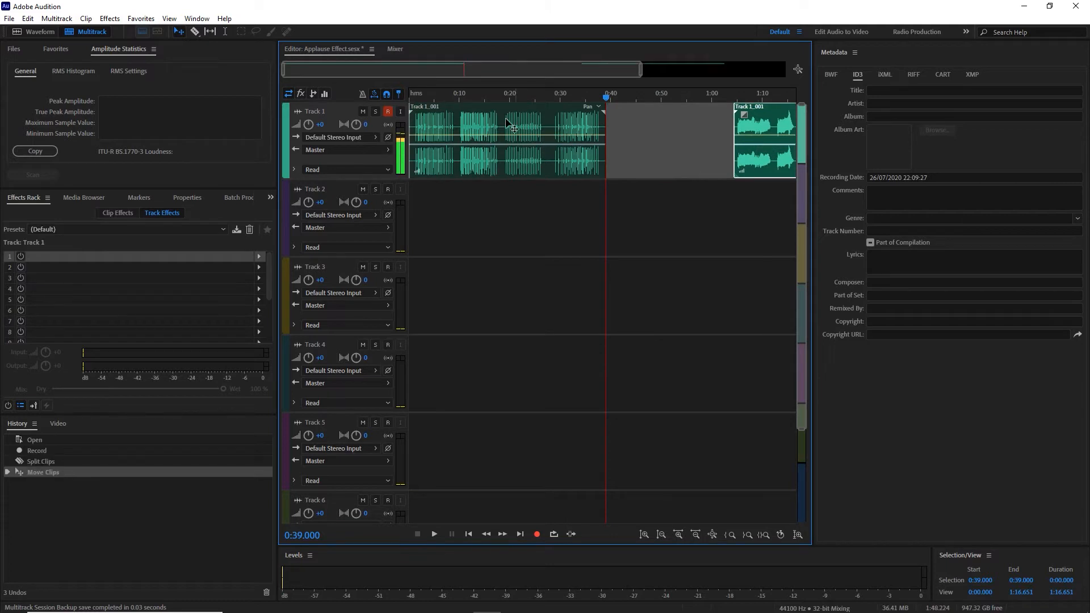
{"action": "left_click", "coordinate": [456, 94]}
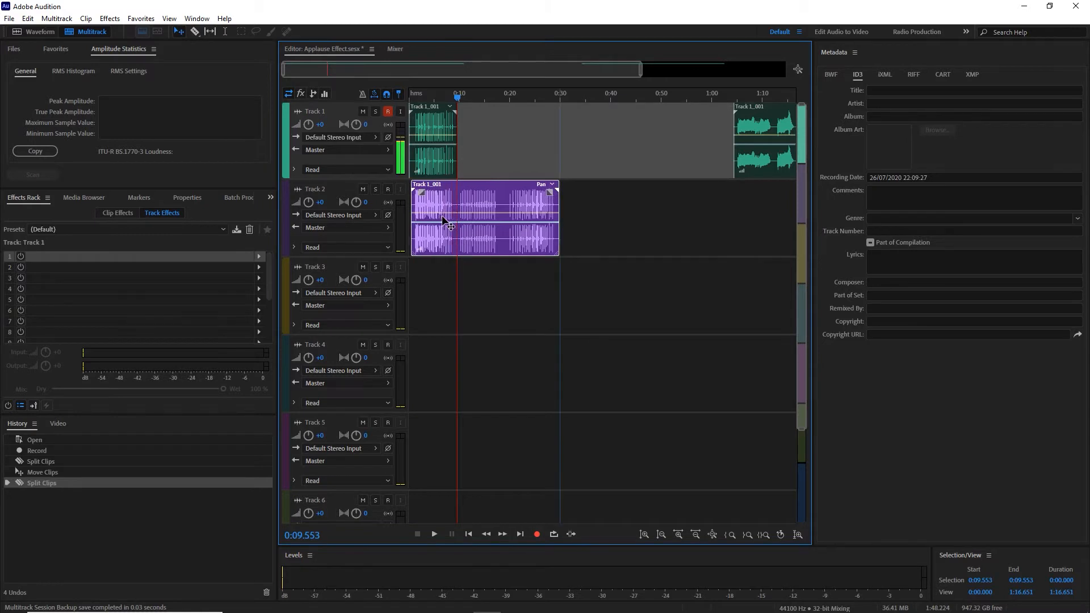
{"action": "left_click", "coordinate": [456, 215]}
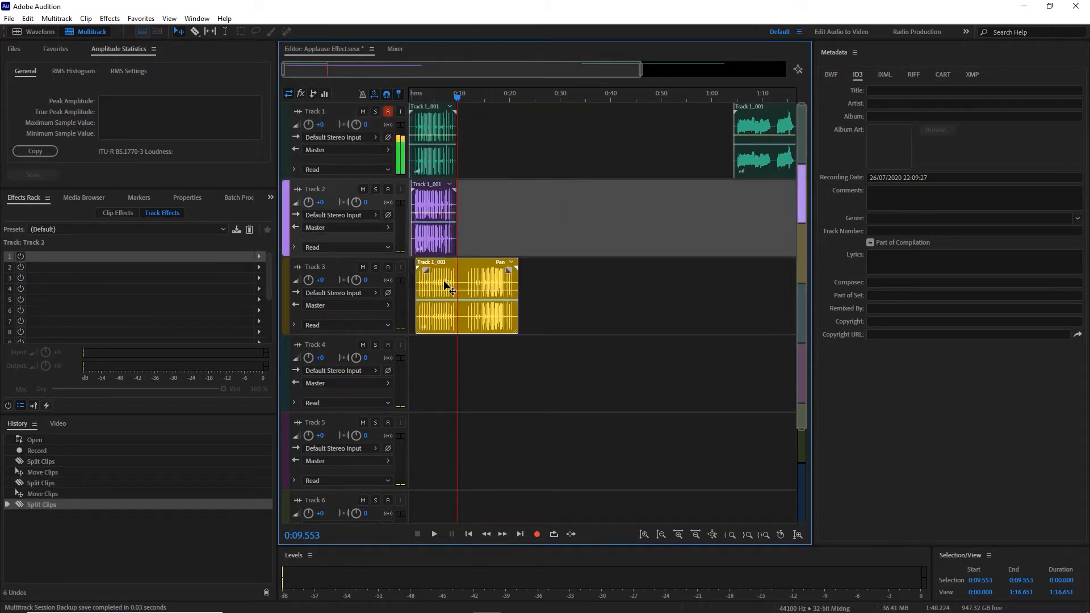
{"action": "left_click", "coordinate": [456, 295]}
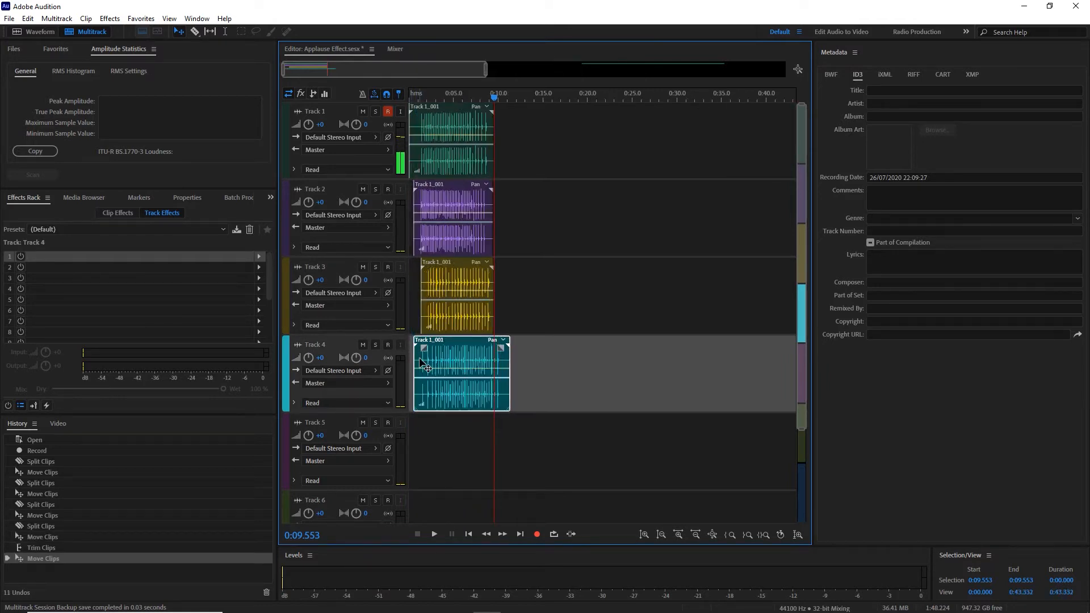
{"action": "left_click", "coordinate": [643, 533]}
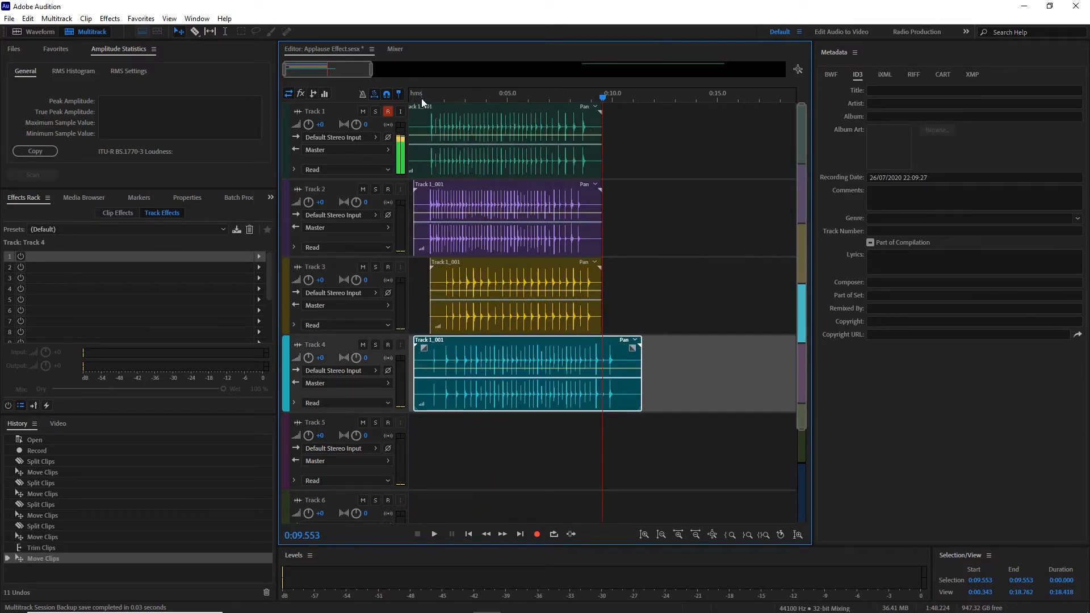
{"action": "left_click", "coordinate": [432, 534]}
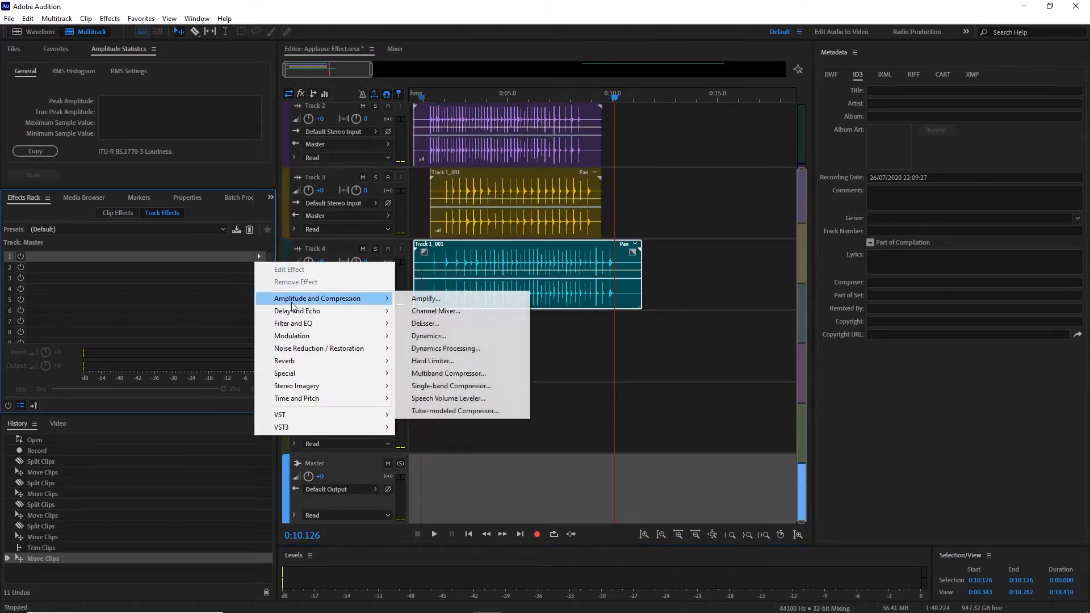
Add a Hard Limiter to the Master track's rack and play the mix from the session start
{"action": "left_click", "coordinate": [431, 361]}
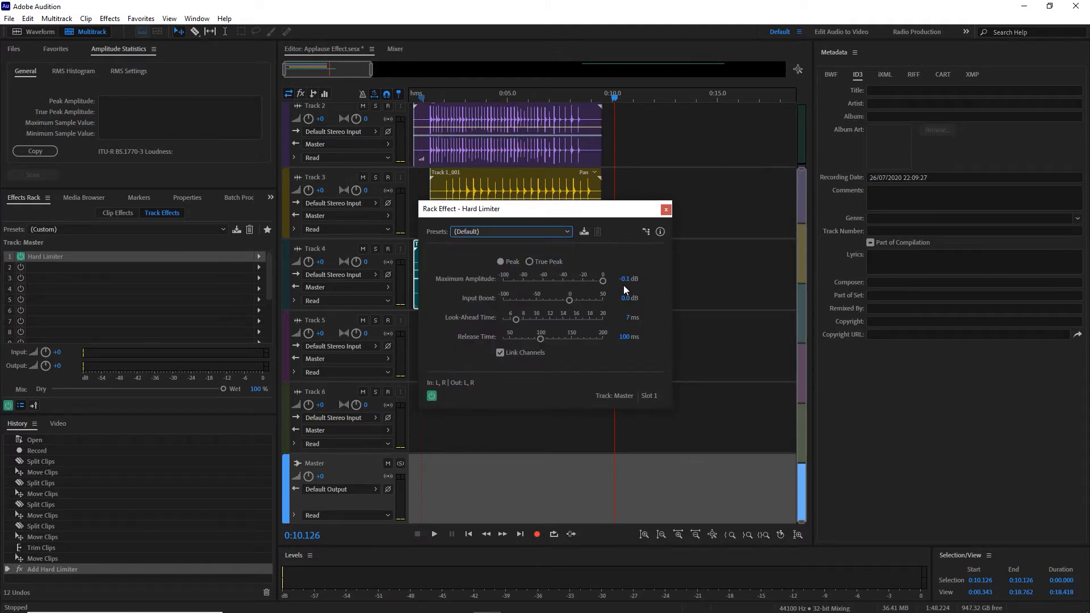
{"action": "left_click", "coordinate": [664, 209]}
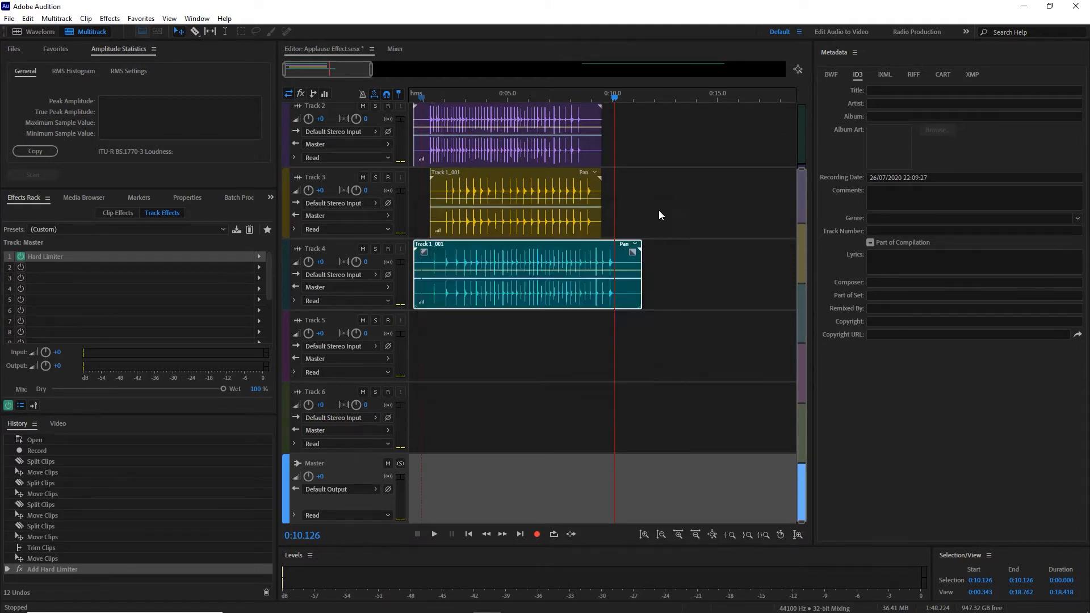
{"action": "left_click", "coordinate": [467, 533]}
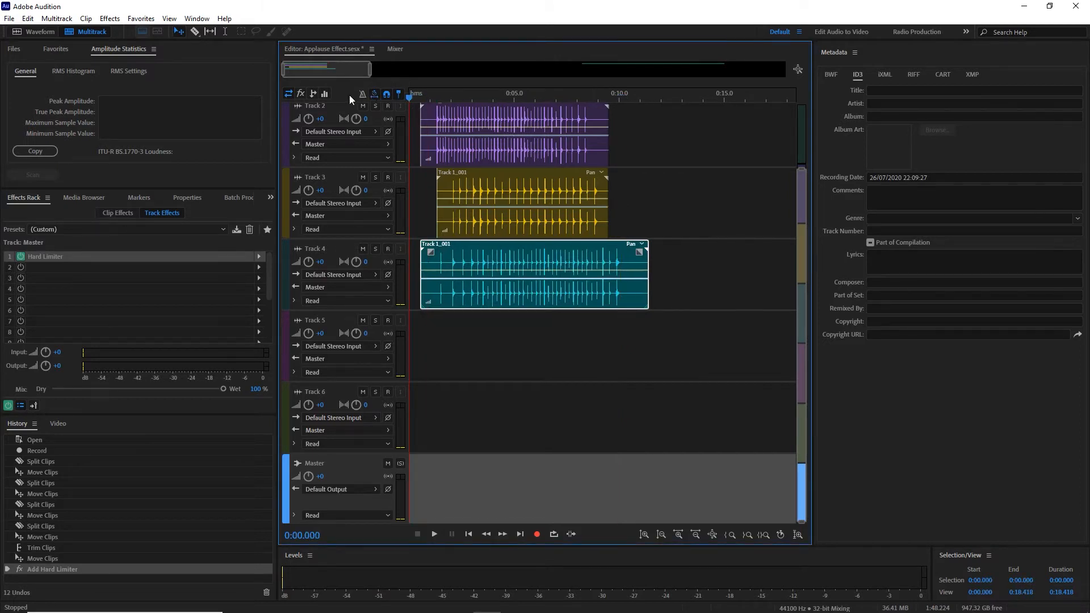
{"action": "left_click", "coordinate": [432, 534]}
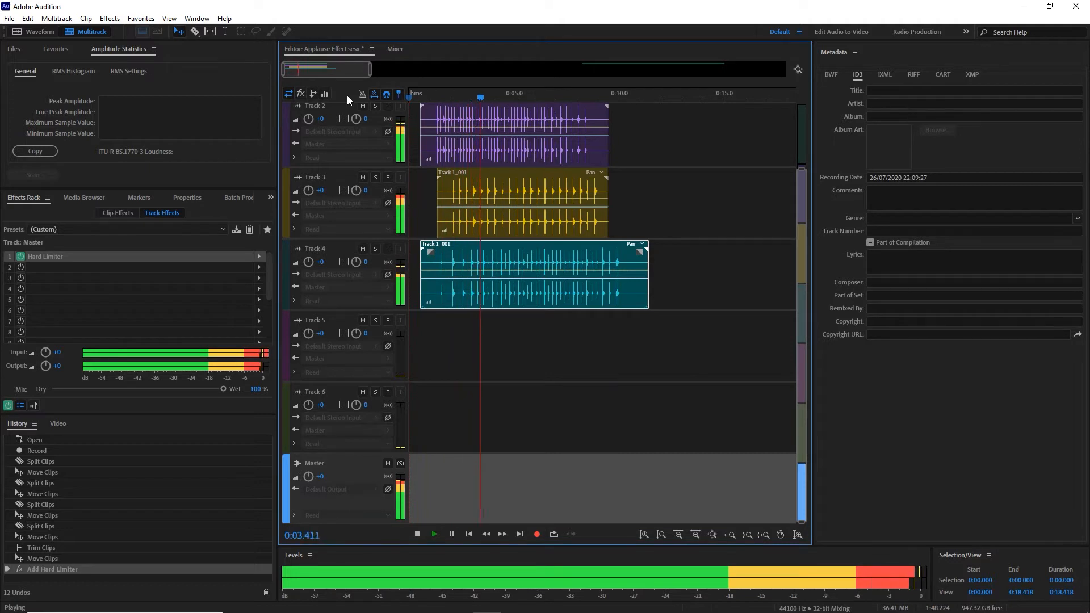
Pan the four applause tracks to L20, R20, L80 and R80 and audition the panned mix
{"action": "left_click", "coordinate": [416, 534]}
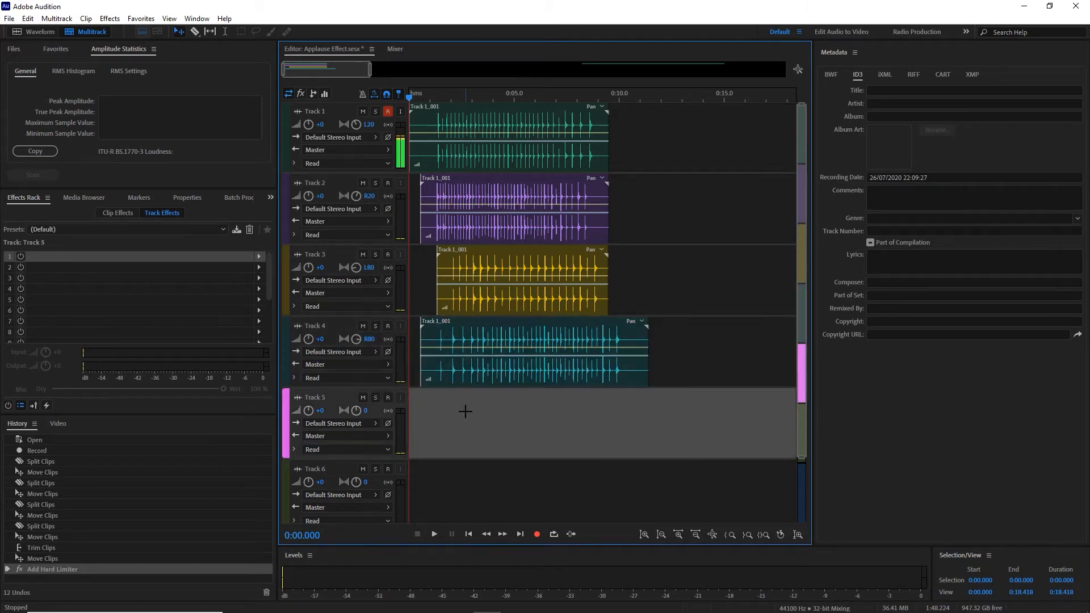
{"action": "left_click", "coordinate": [433, 533]}
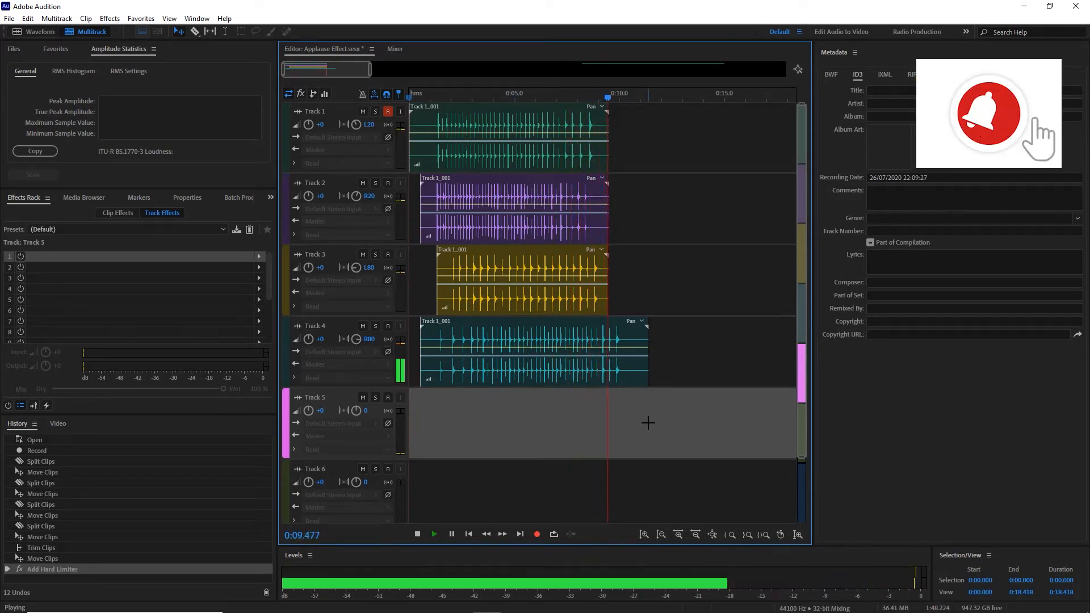
{"action": "left_click", "coordinate": [416, 534]}
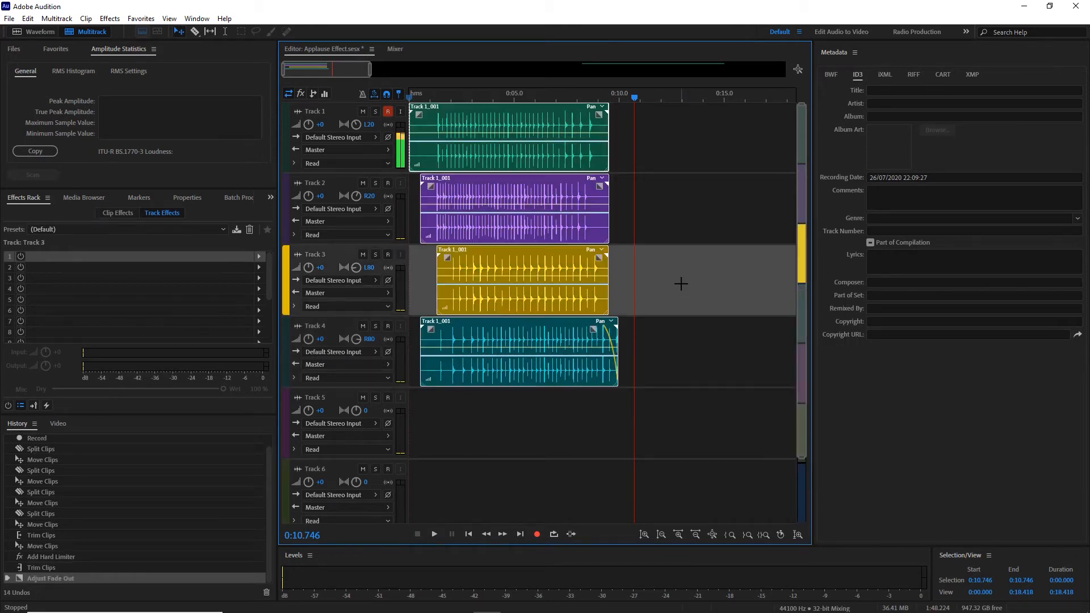
Bounce Tracks 1–4 into a new Bounce_1 track from the timeline context menu
{"action": "right_click", "coordinate": [680, 284]}
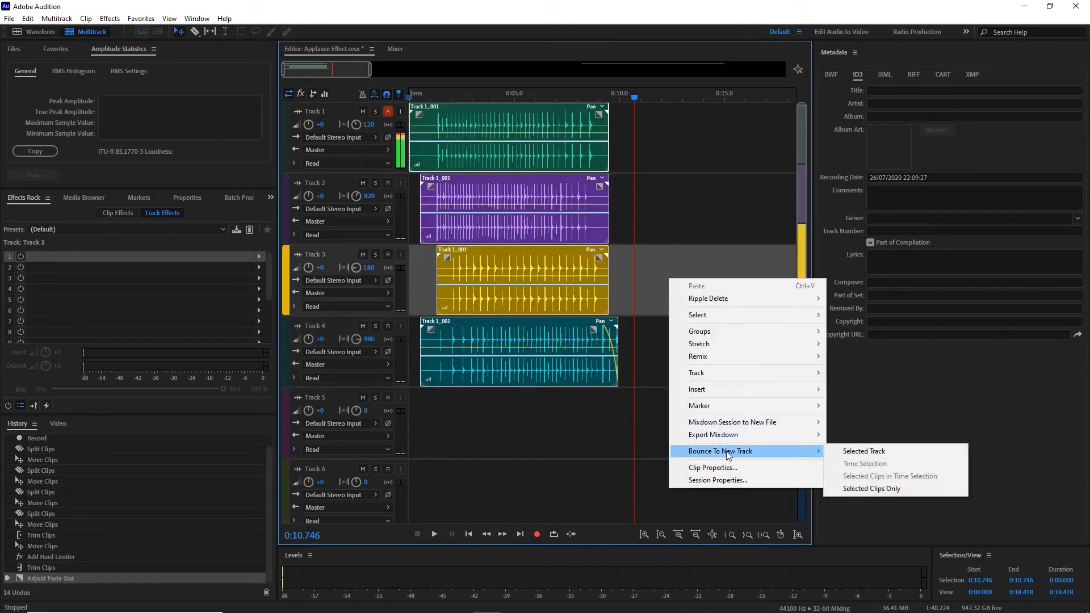
{"action": "left_click", "coordinate": [864, 451]}
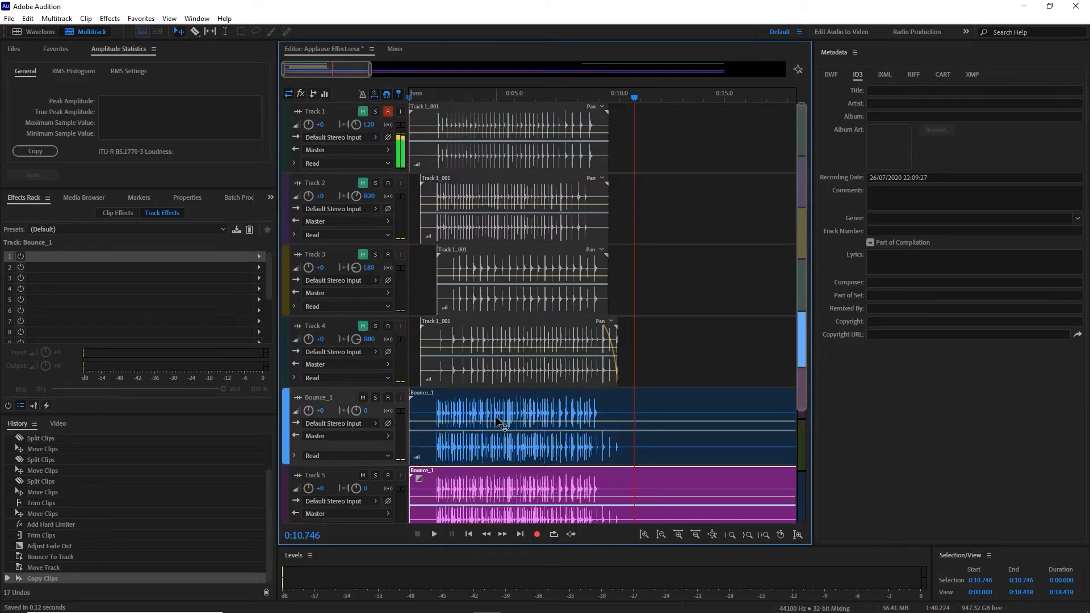
Audition Bounce_1, pan it to L75 with its Track 5 copy at R75, and play the widened mix
{"action": "left_click", "coordinate": [432, 533]}
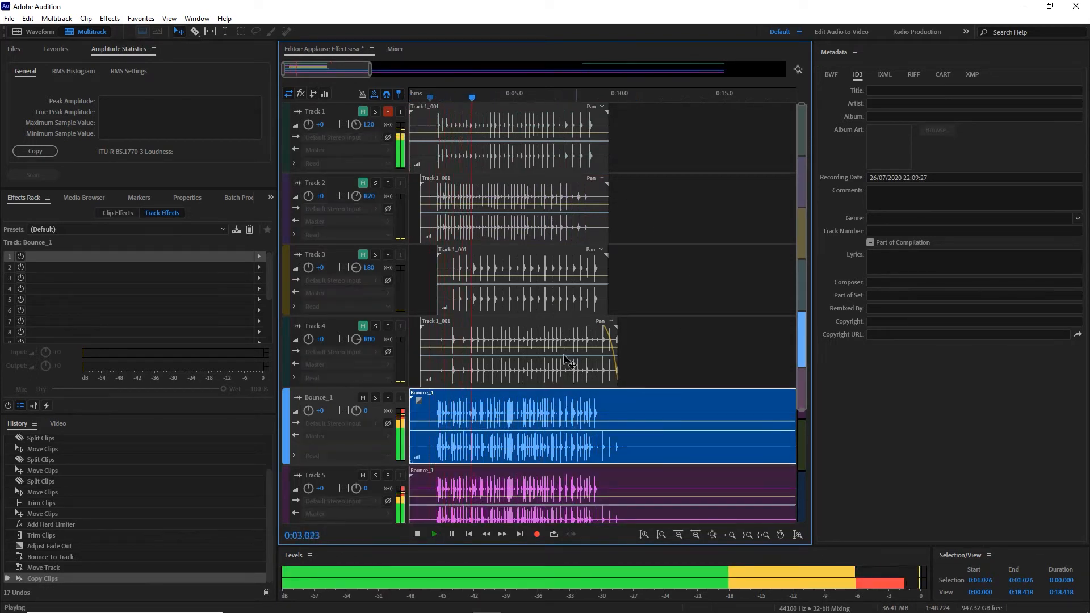
{"action": "left_click", "coordinate": [416, 534]}
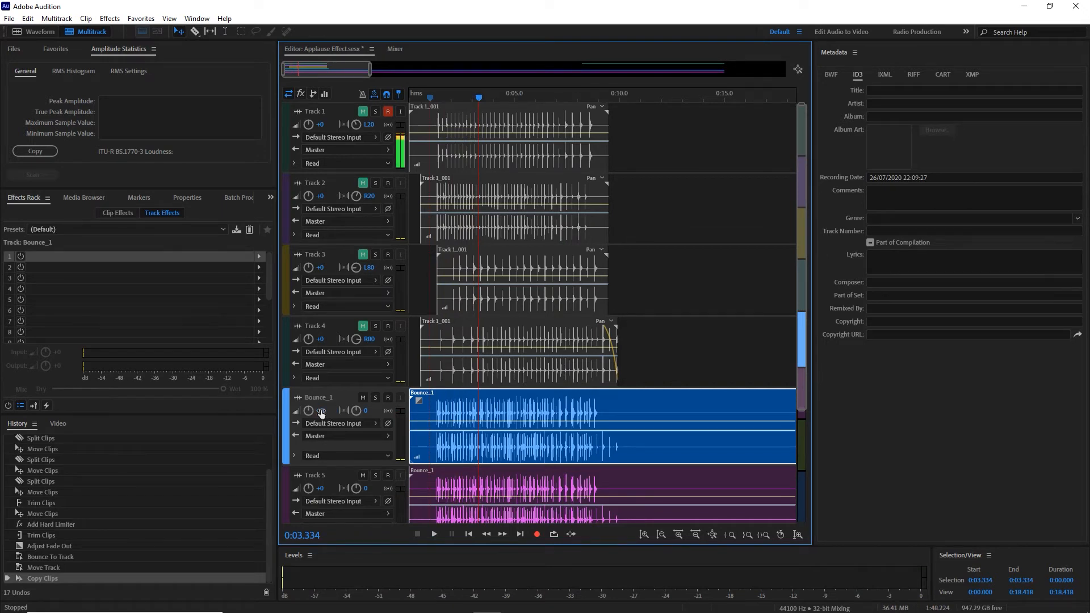
{"action": "double_click", "coordinate": [370, 409]}
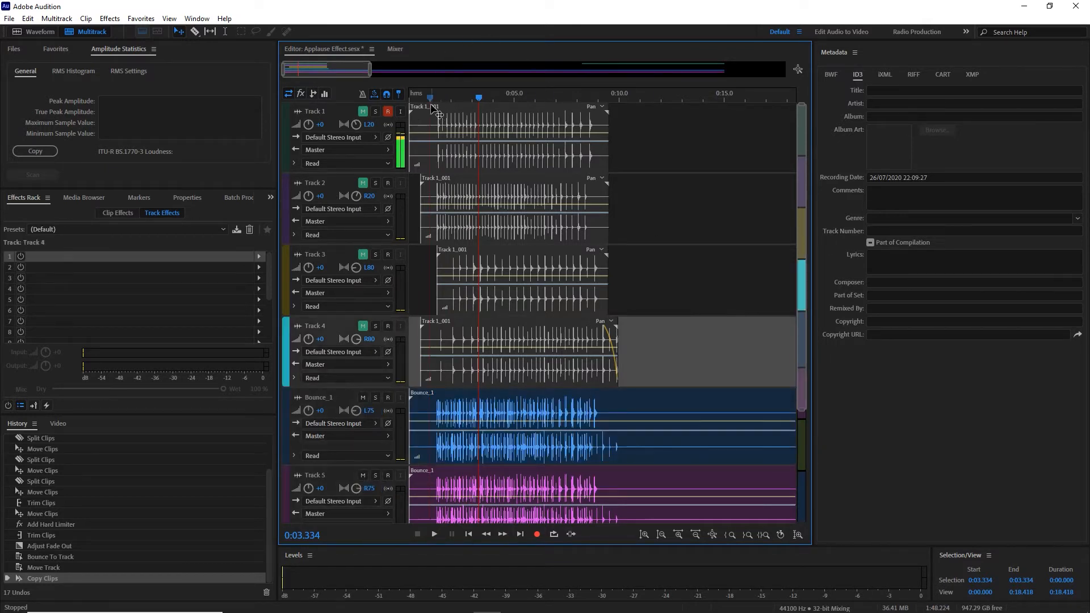
{"action": "left_click", "coordinate": [433, 533]}
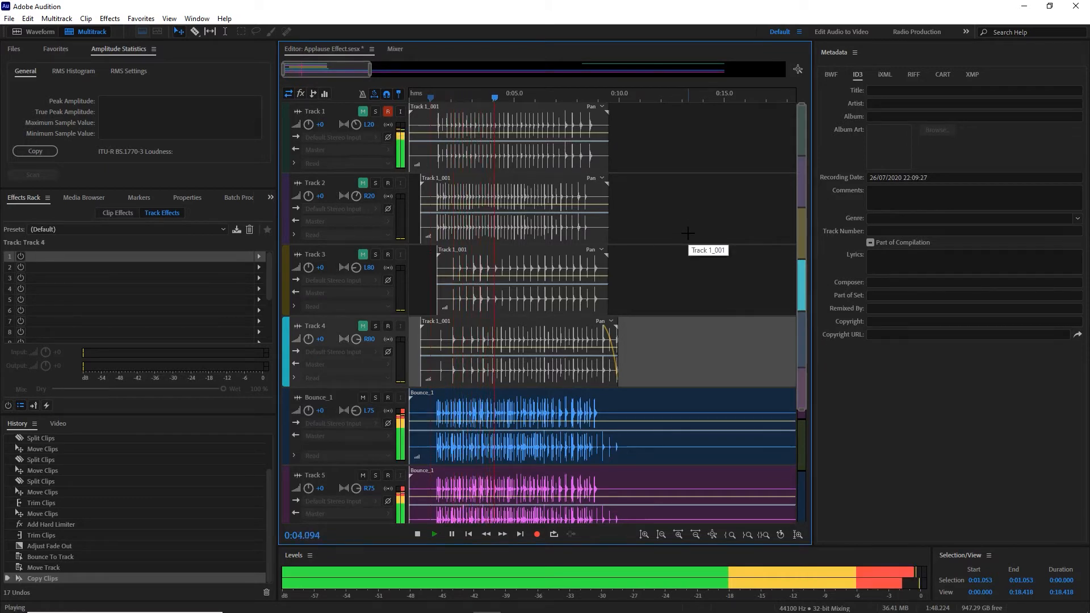
{"action": "scroll", "scroll_direction": "down", "scroll_amount": 3}
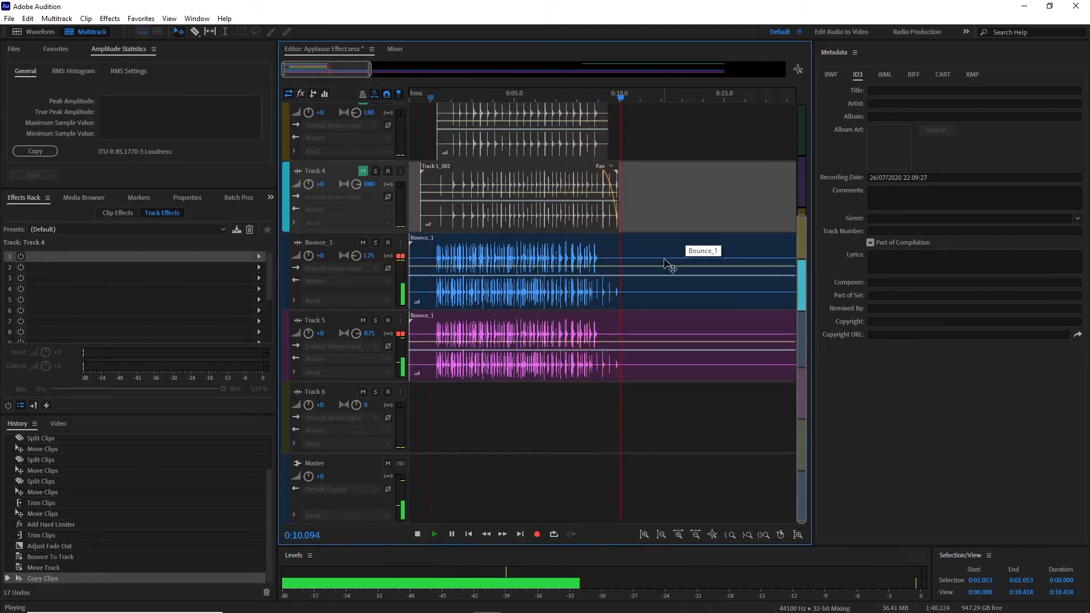
{"action": "left_click", "coordinate": [417, 533]}
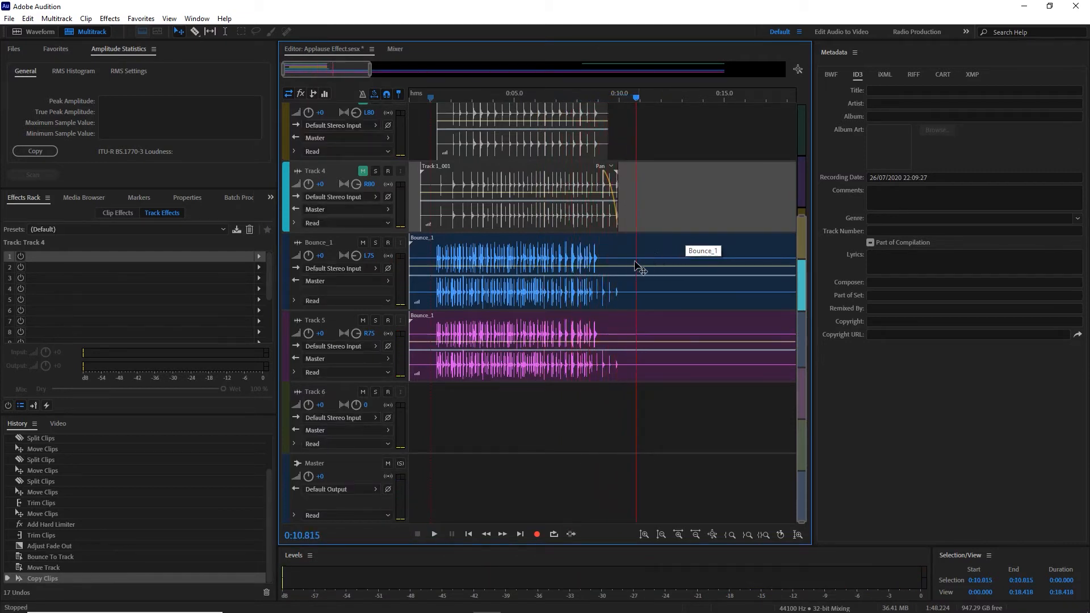
{"action": "mouse_move", "coordinate": [600, 365]}
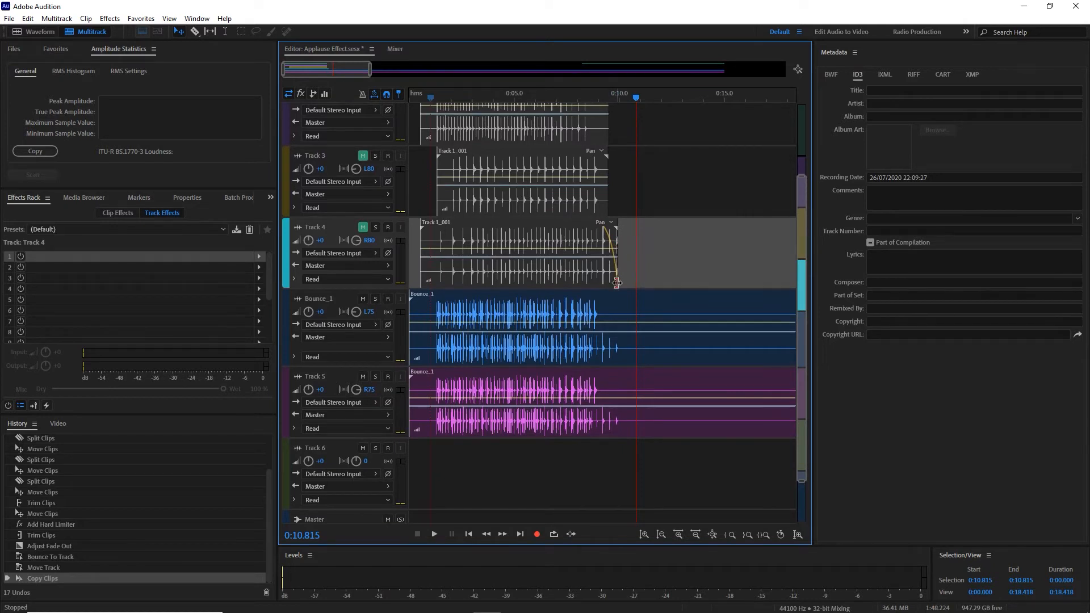
{"action": "mouse_move", "coordinate": [666, 263]}
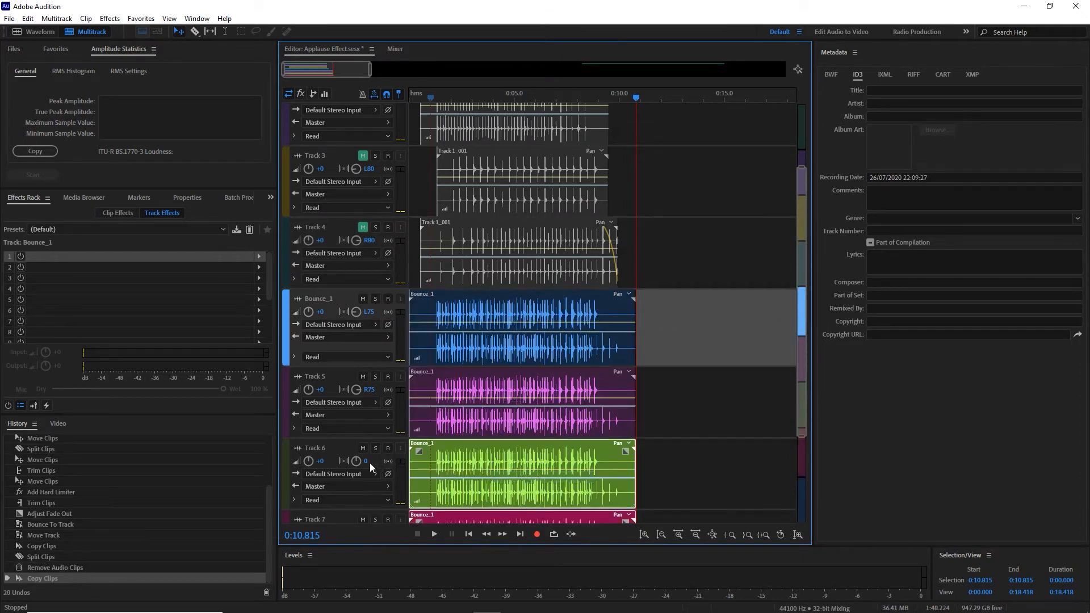
Pan the Bounce_1 copies on Tracks 6 and 7 to L38 and R10
{"action": "left_click", "coordinate": [317, 447]}
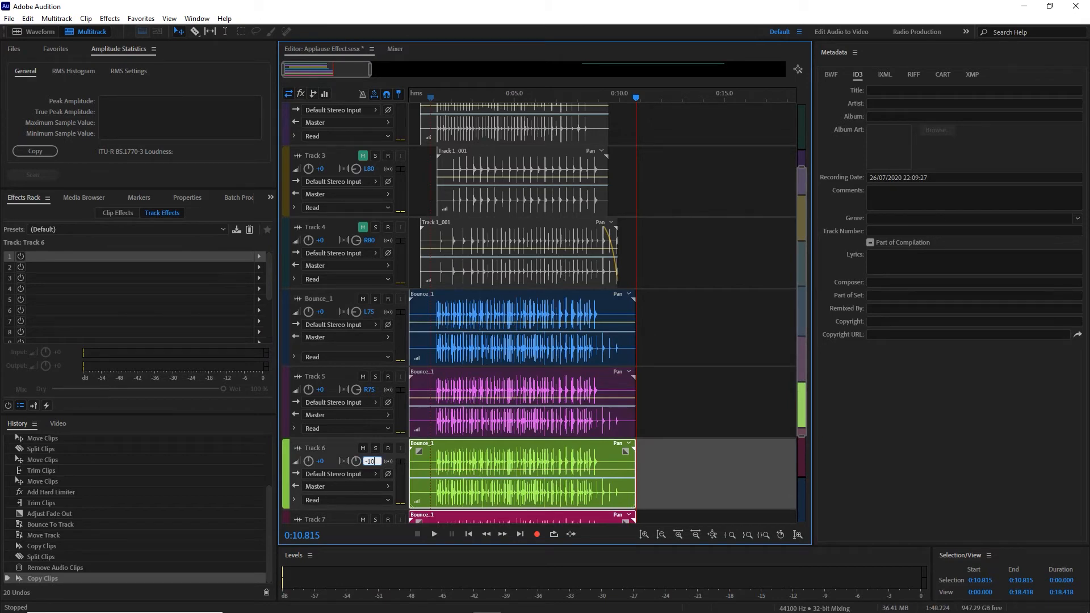
{"action": "scroll", "scroll_direction": "down", "scroll_amount": 3}
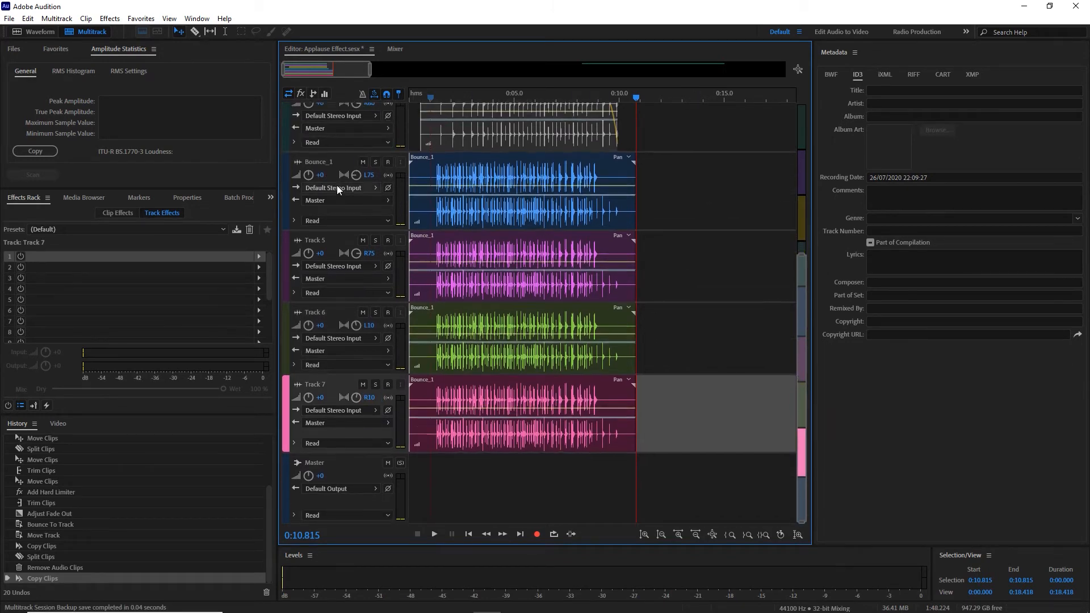
{"action": "scroll", "scroll_direction": "up", "scroll_amount": 3}
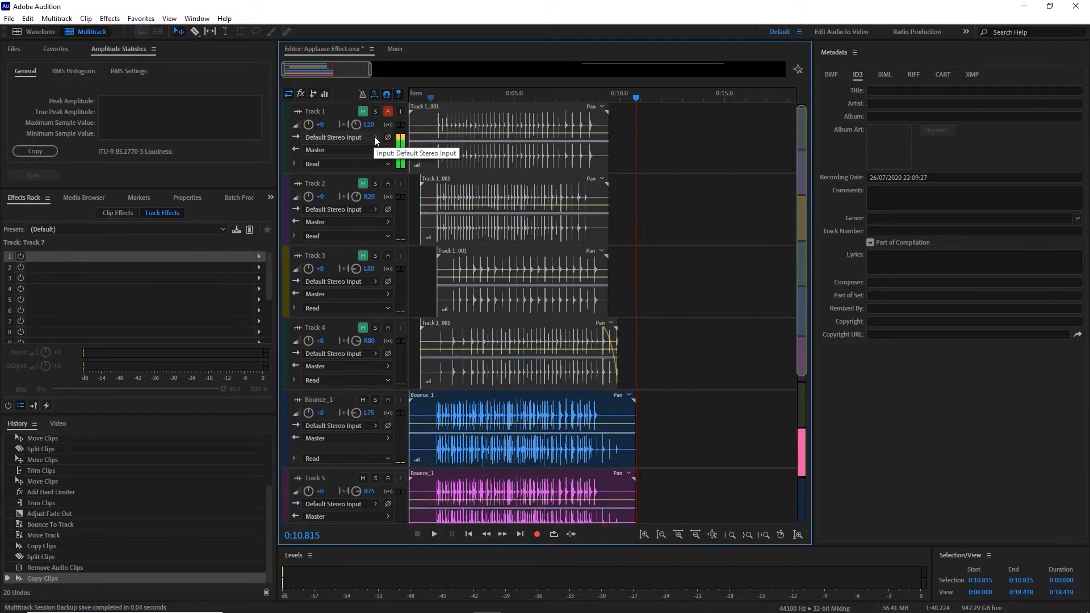
{"action": "scroll", "scroll_direction": "down", "scroll_amount": 3}
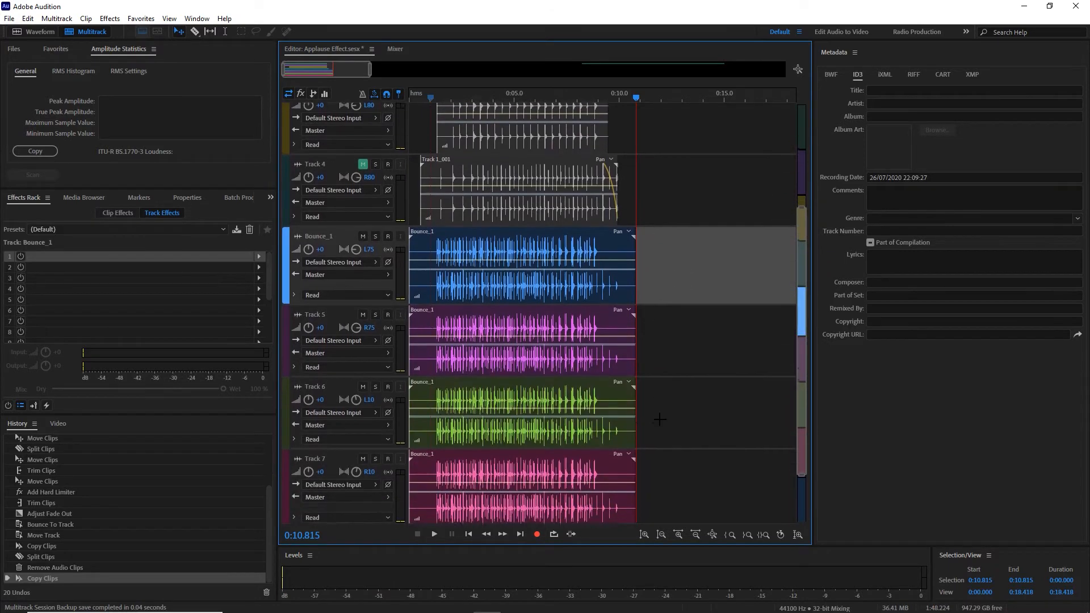
{"action": "scroll", "scroll_direction": "down", "scroll_amount": 3}
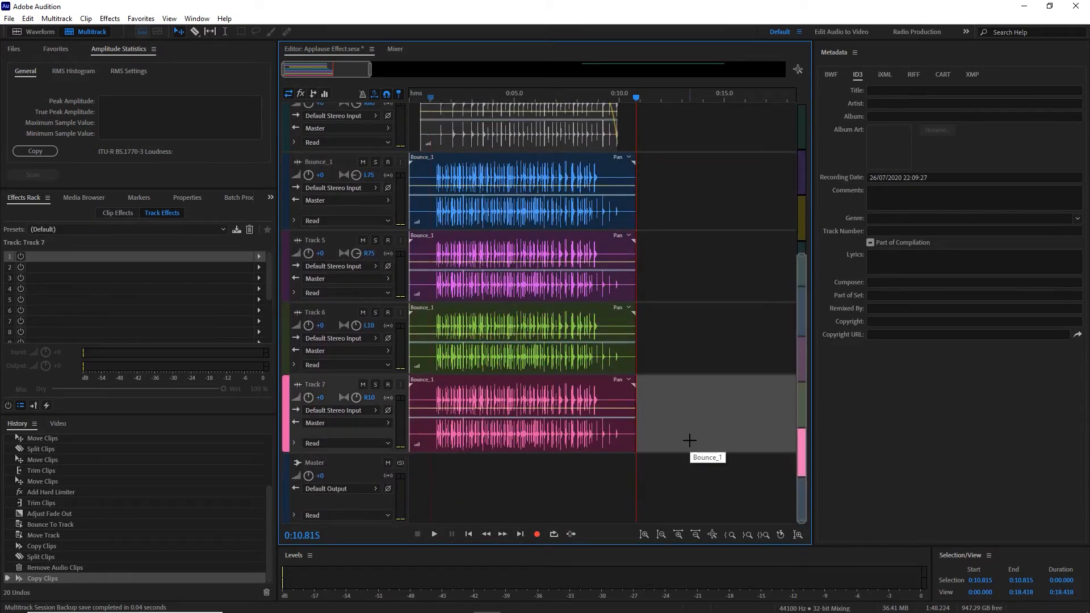
{"action": "left_click", "coordinate": [314, 462]}
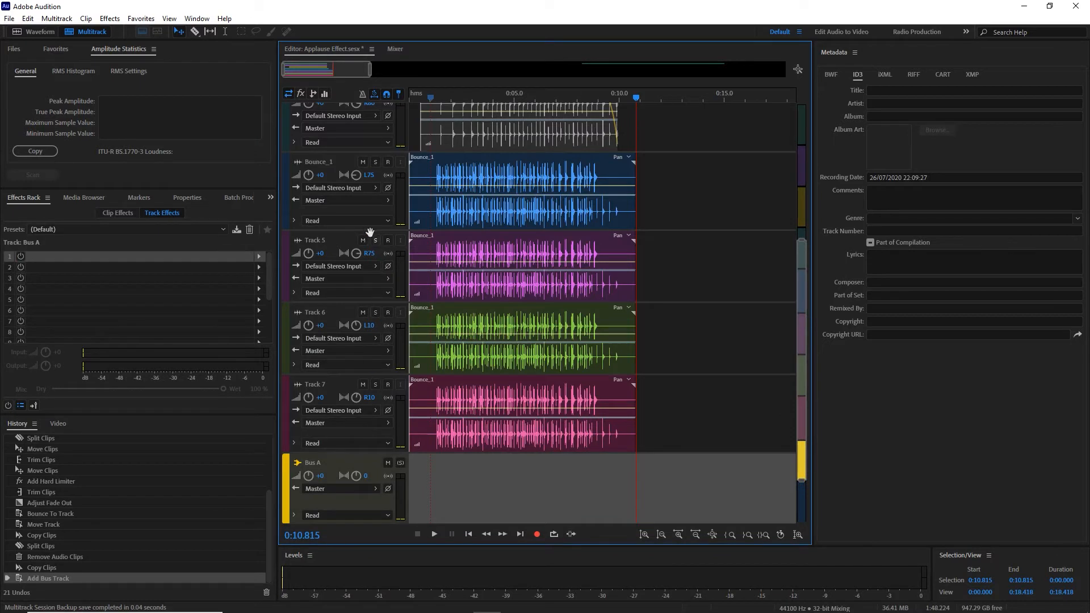
Route Bounce_1, Track 5, Track 6 and Track 7 outputs to Bus A and play the bused mix
{"action": "left_click", "coordinate": [335, 187]}
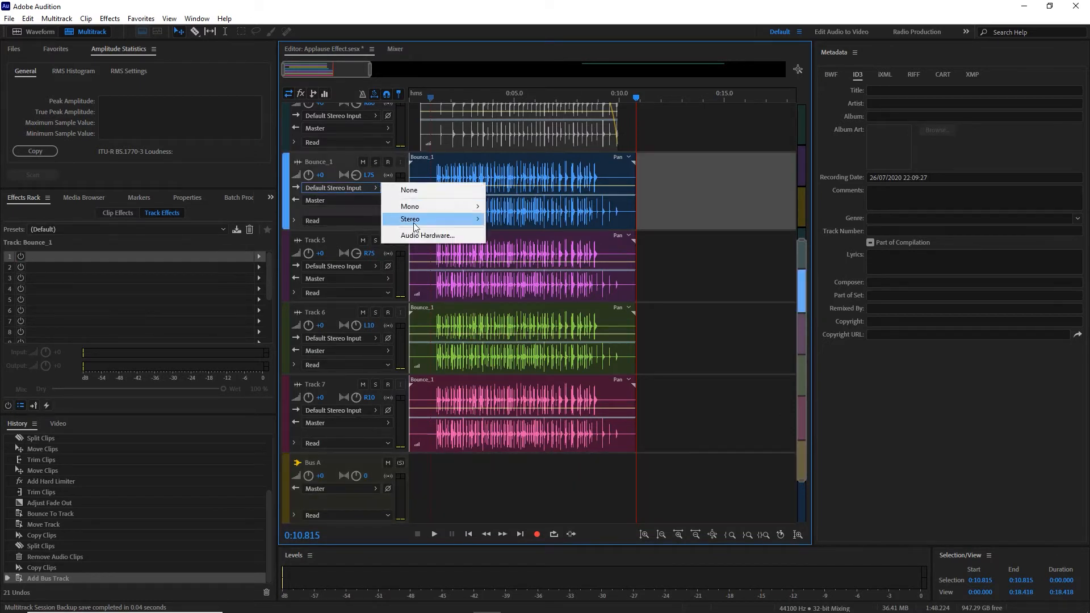
{"action": "mouse_move", "coordinate": [359, 198]}
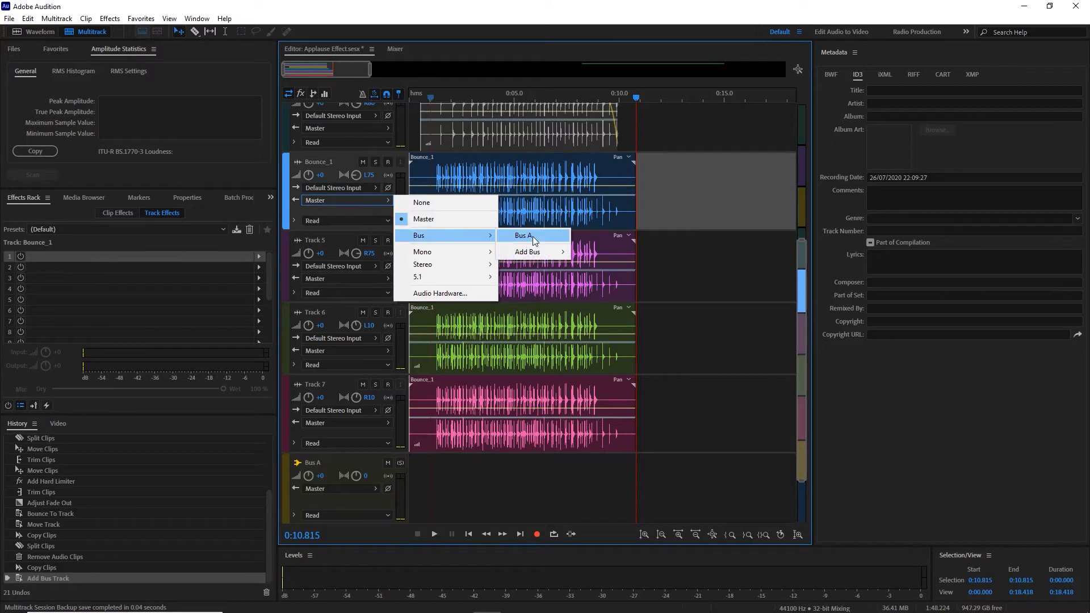
{"action": "left_click", "coordinate": [521, 236]}
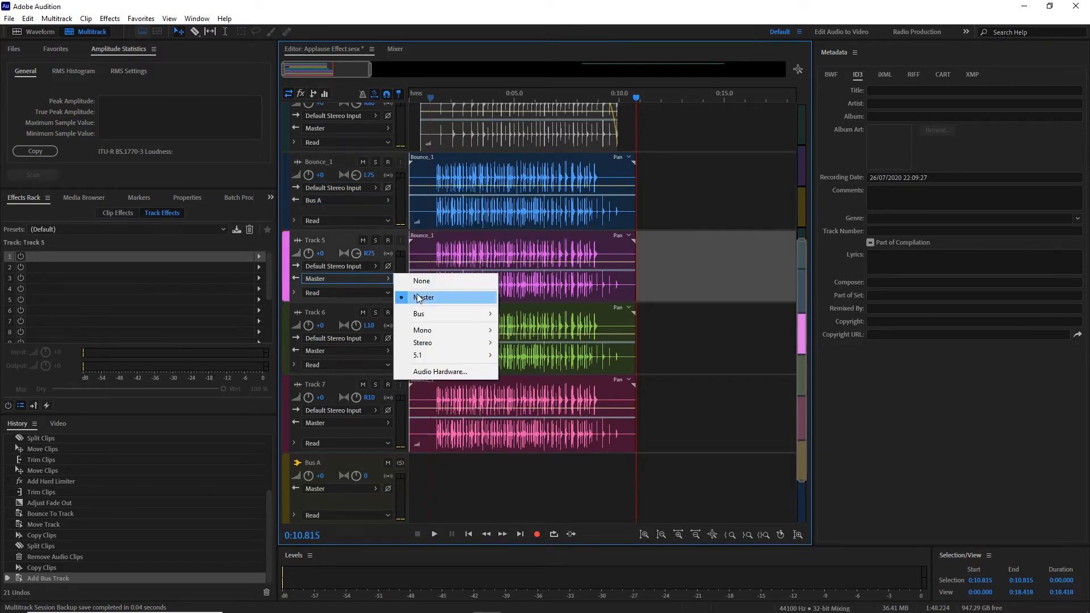
{"action": "left_click", "coordinate": [419, 314]}
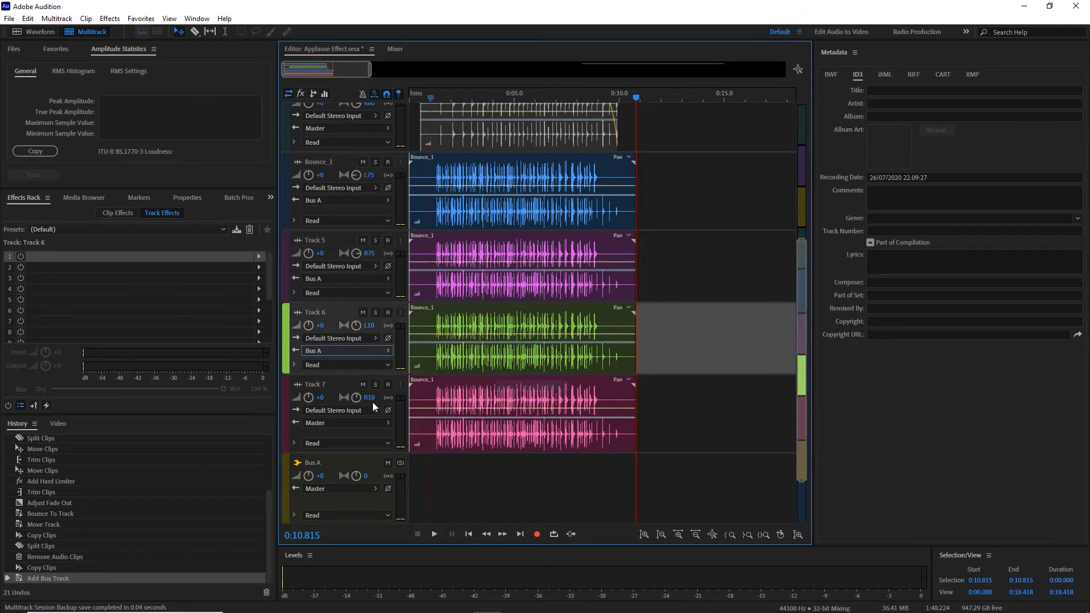
{"action": "left_click", "coordinate": [345, 422]}
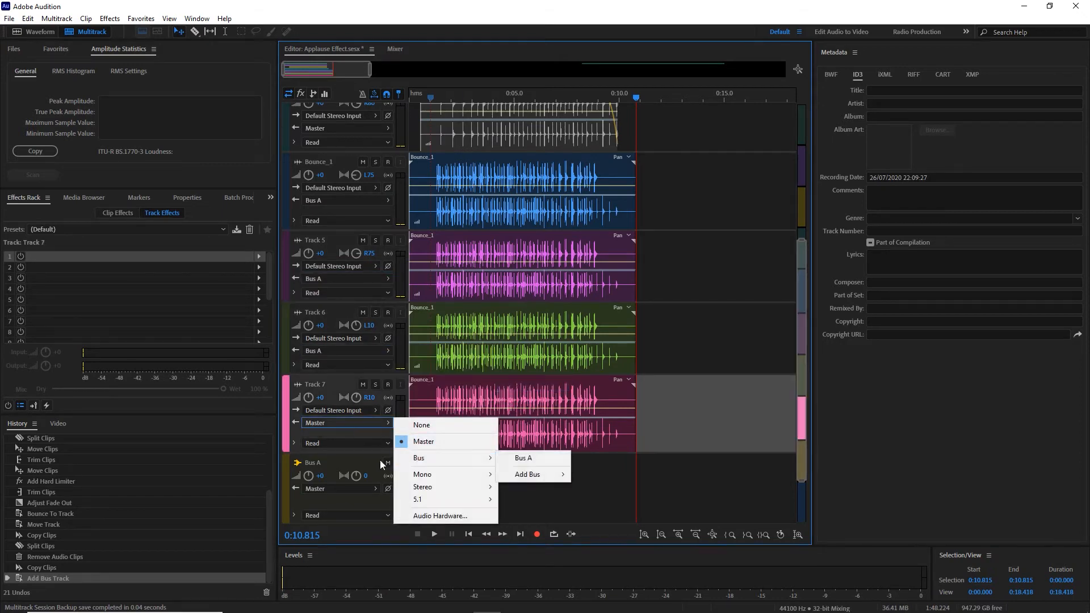
{"action": "left_click", "coordinate": [522, 457]}
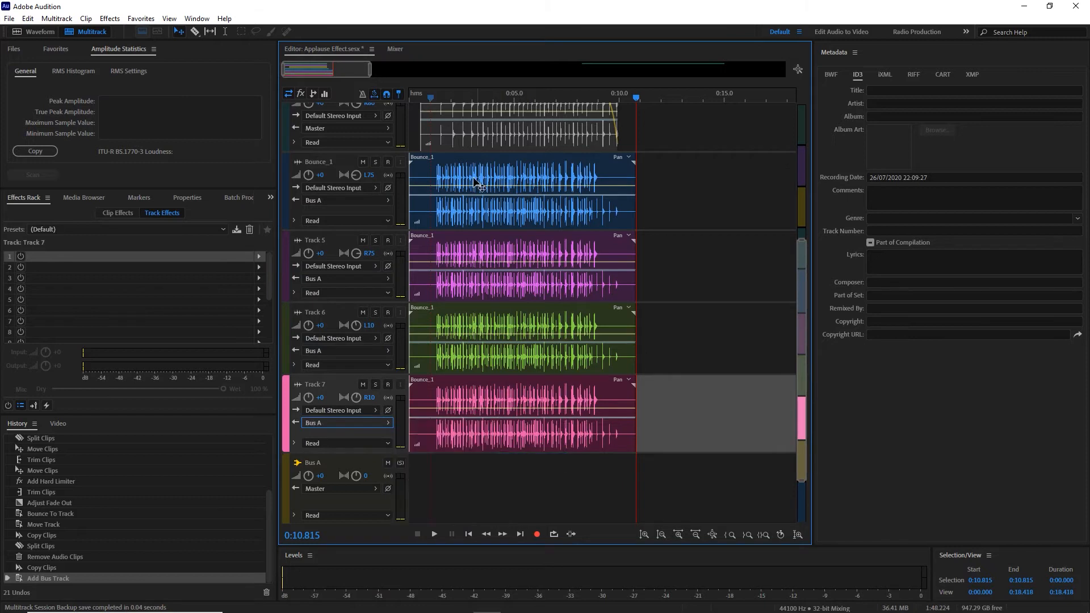
{"action": "left_click", "coordinate": [433, 533]}
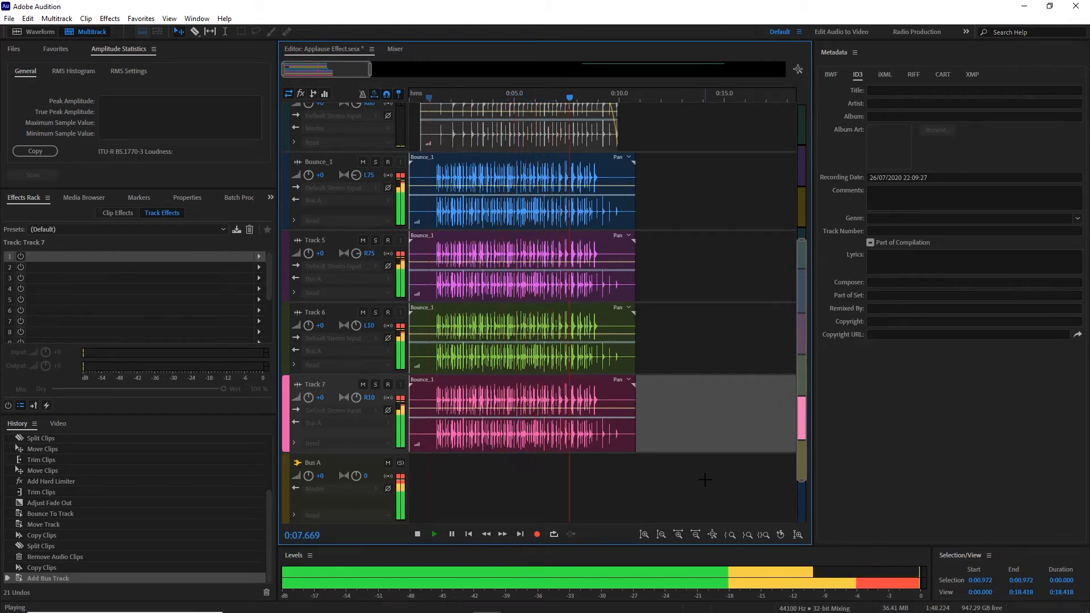
Add a Modulation > Chorus effect to Bus A's Effects Rack and preview it
{"action": "left_click", "coordinate": [416, 533]}
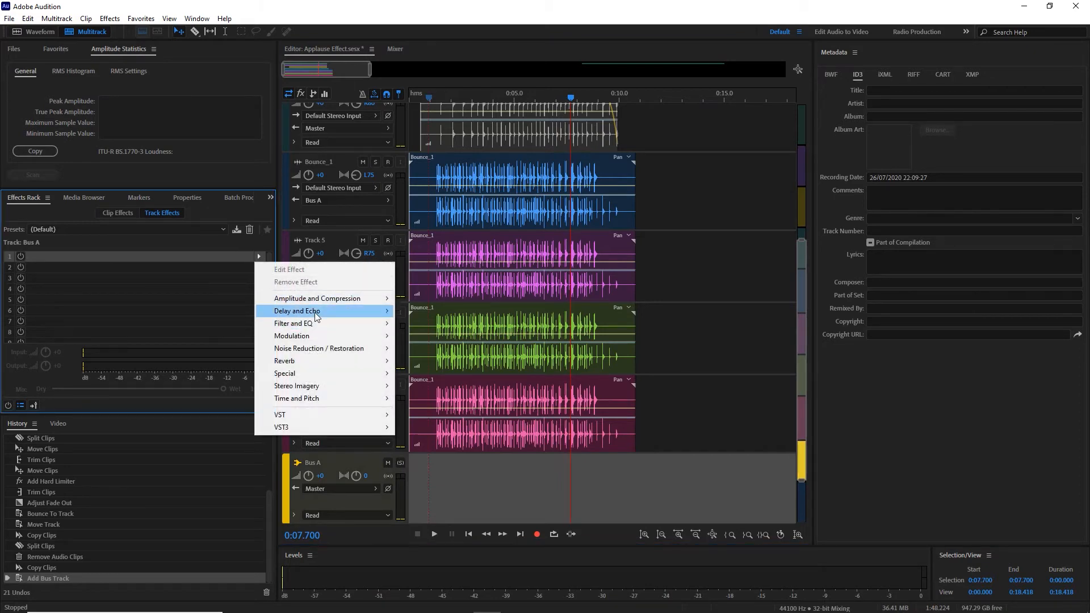
{"action": "left_click", "coordinate": [292, 336]}
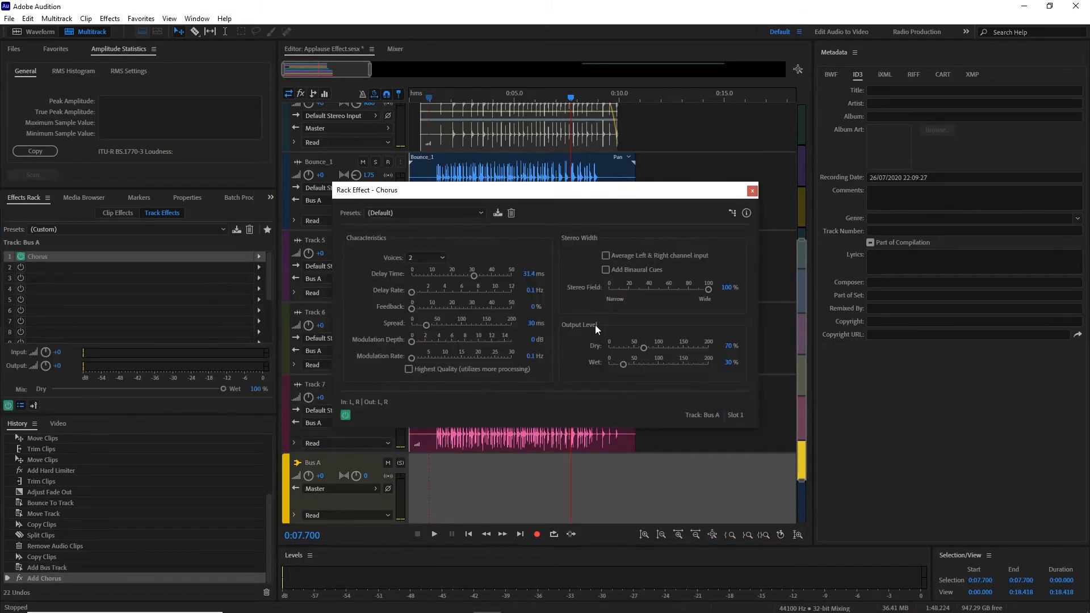
{"action": "left_click", "coordinate": [751, 190]}
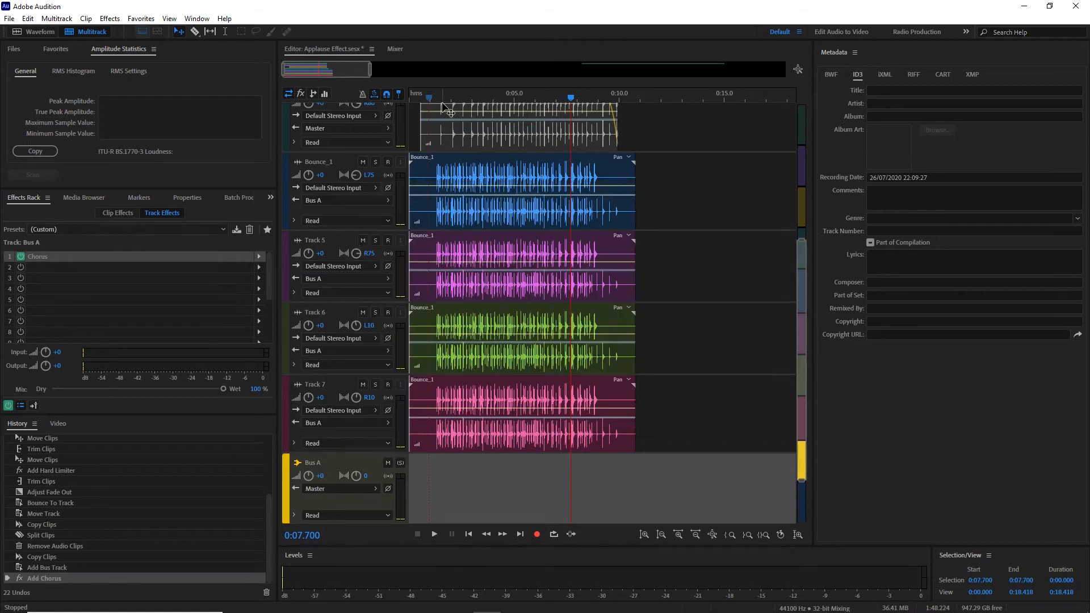
{"action": "left_click", "coordinate": [433, 533]}
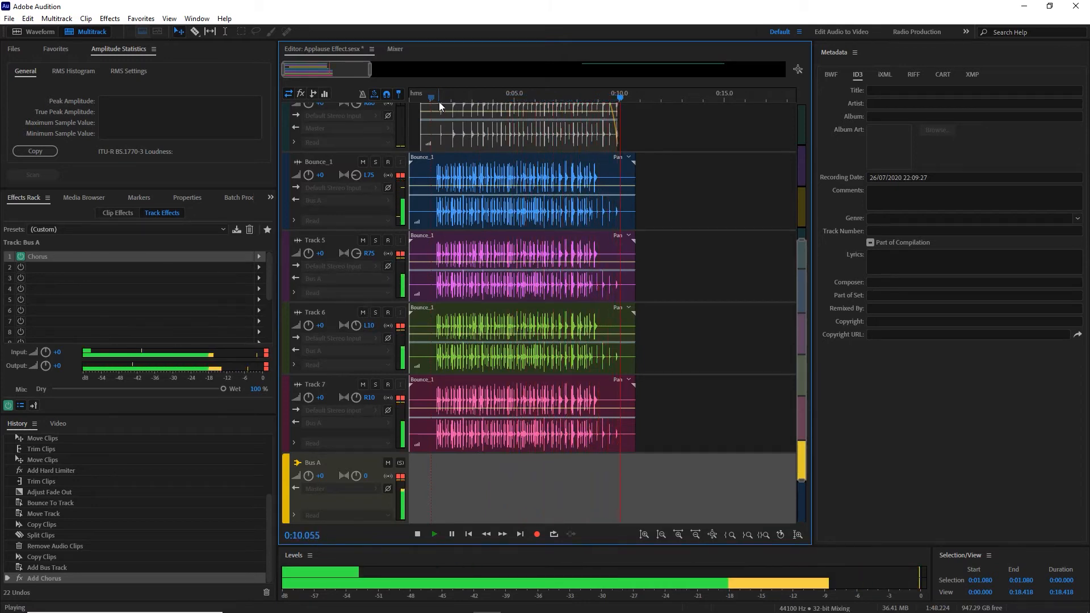
{"action": "left_click", "coordinate": [416, 533]}
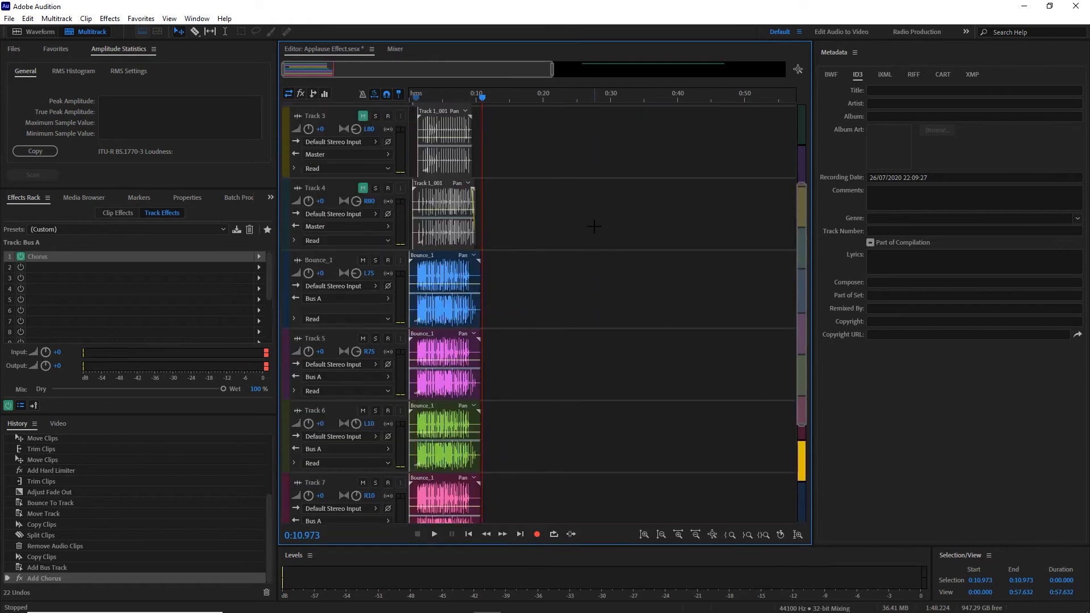
Drag Track 1_001.wav from the Files panel onto new Track 8, razor-cut it and split it in two
{"action": "scroll", "scroll_direction": "down", "scroll_amount": 3}
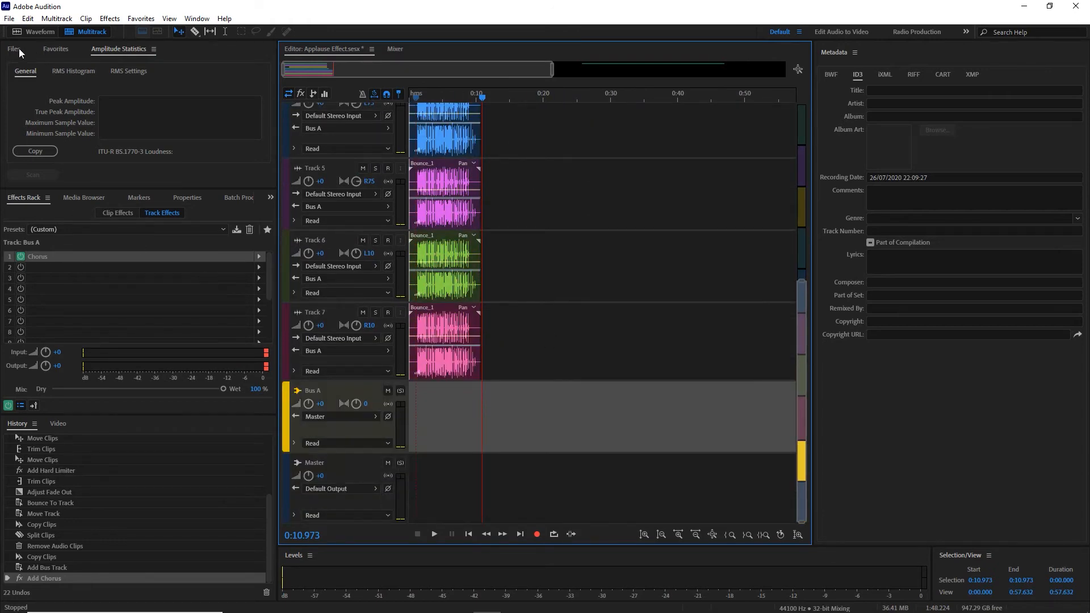
{"action": "left_click", "coordinate": [12, 49]}
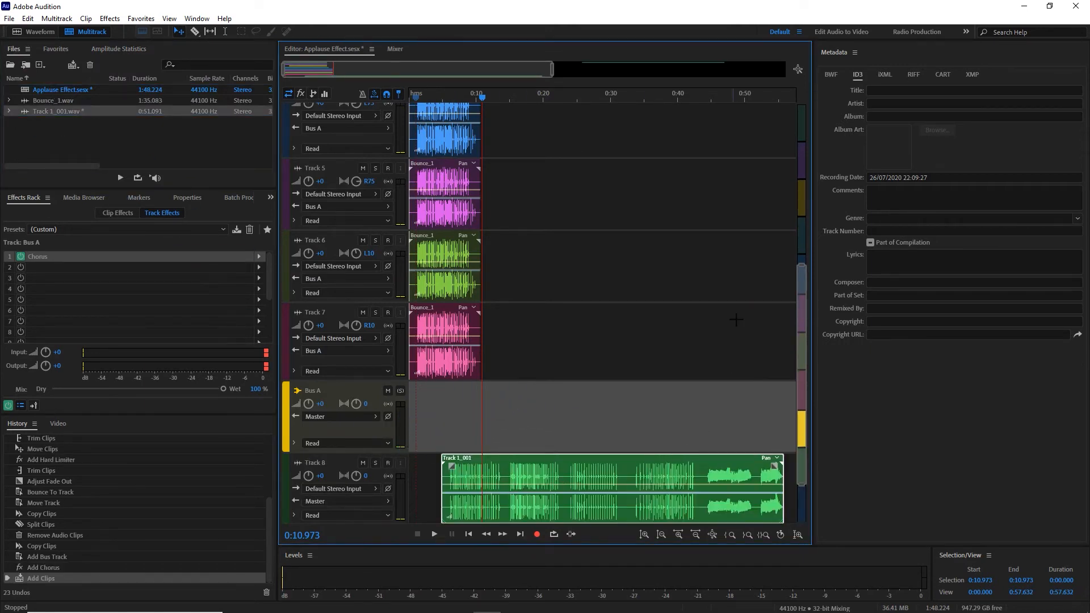
{"action": "left_click", "coordinate": [705, 99]}
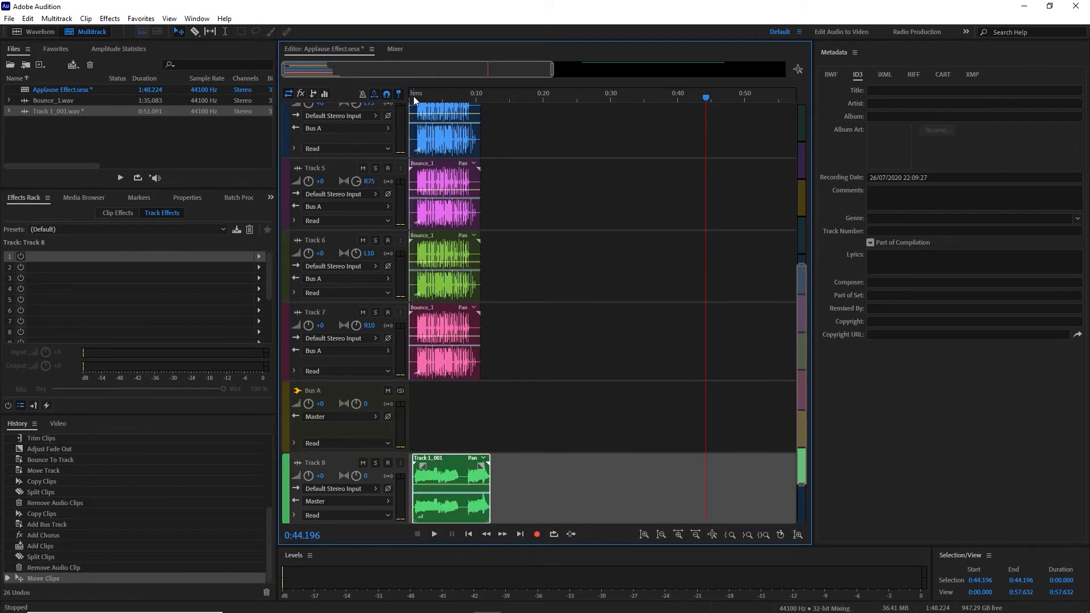
{"action": "left_click", "coordinate": [433, 534]}
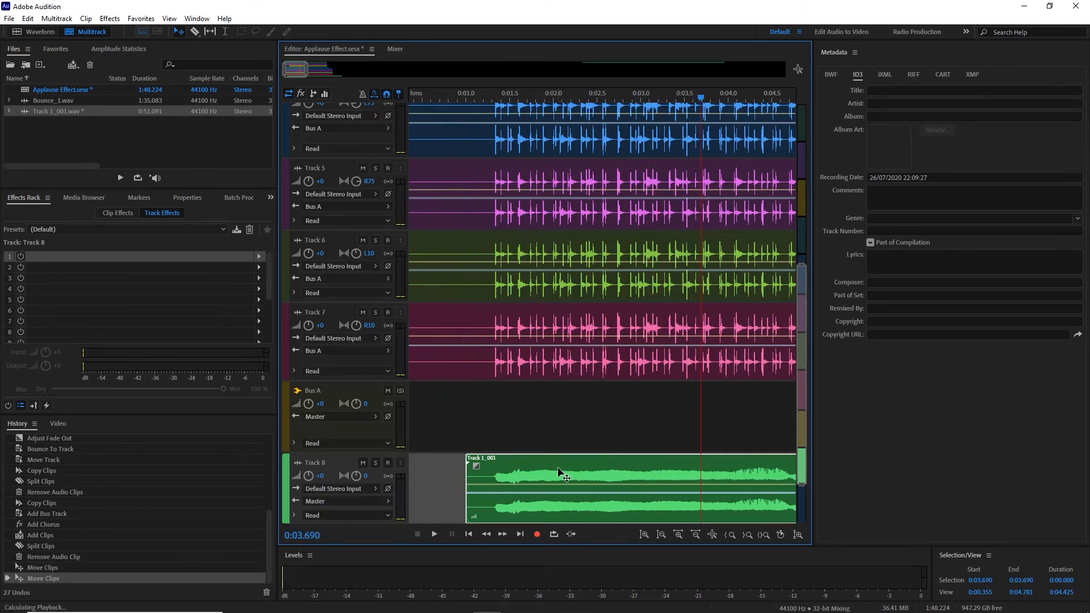
{"action": "left_click", "coordinate": [434, 533]}
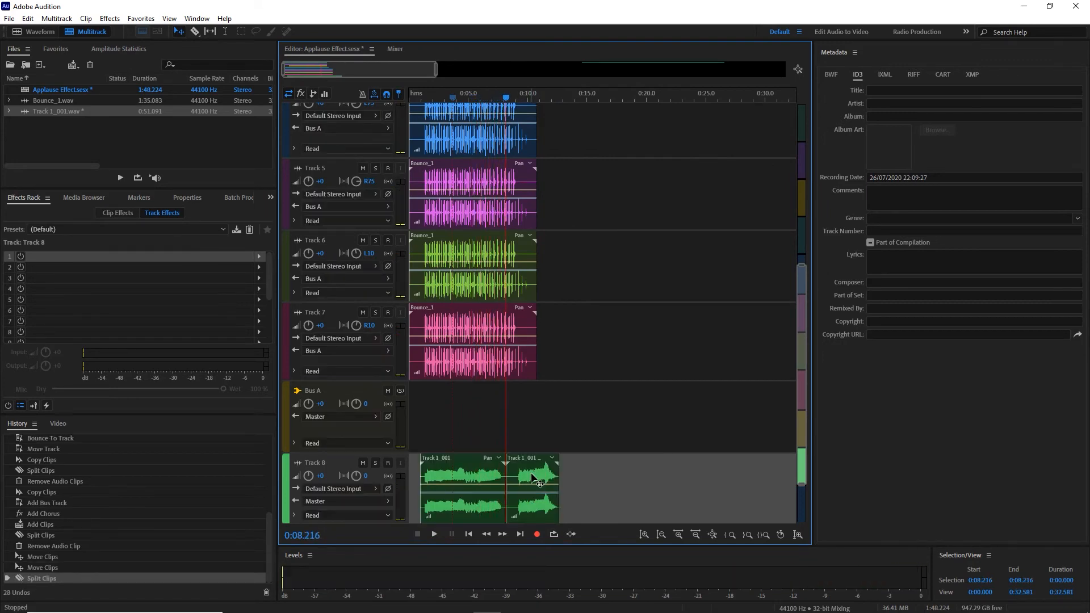
{"action": "scroll", "scroll_direction": "down", "scroll_amount": 3}
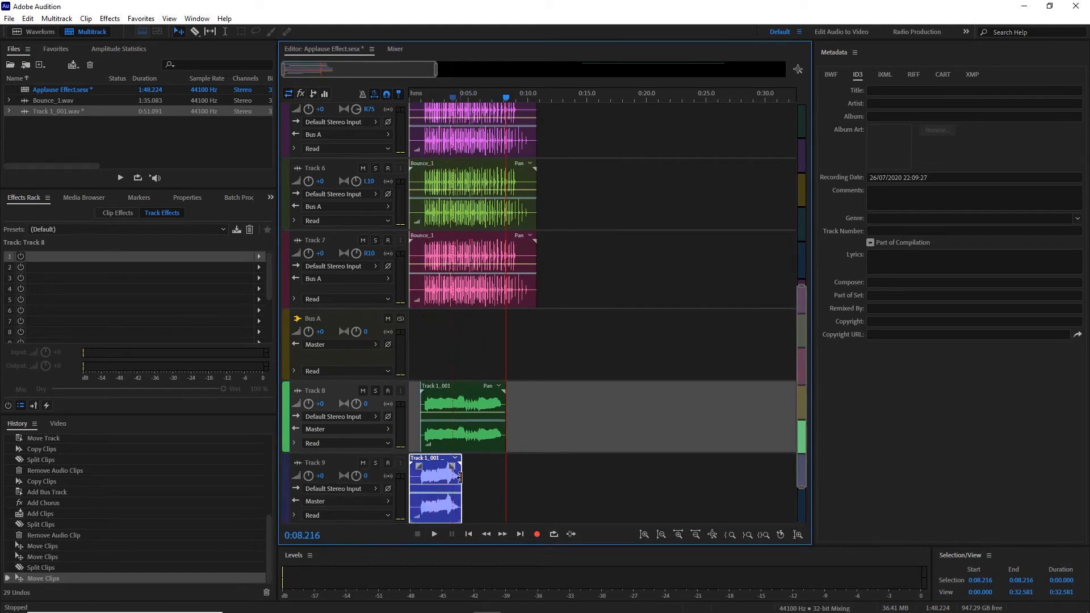
Right-drag the Track 9 clip with Copy Here to make overlapping crossfading copies
{"action": "left_click", "coordinate": [439, 487]}
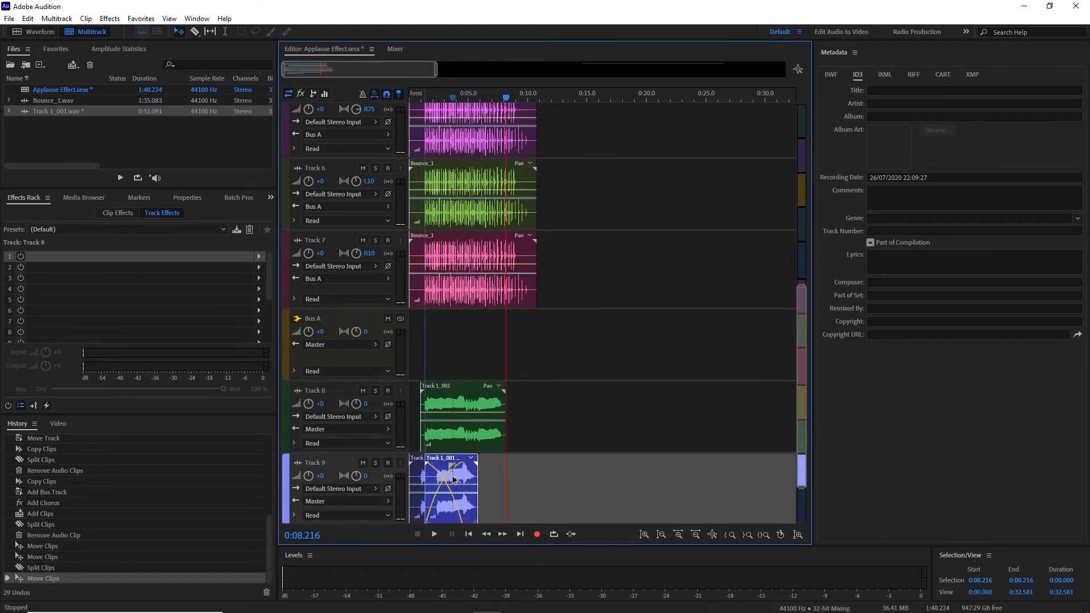
{"action": "right_click", "coordinate": [452, 479]}
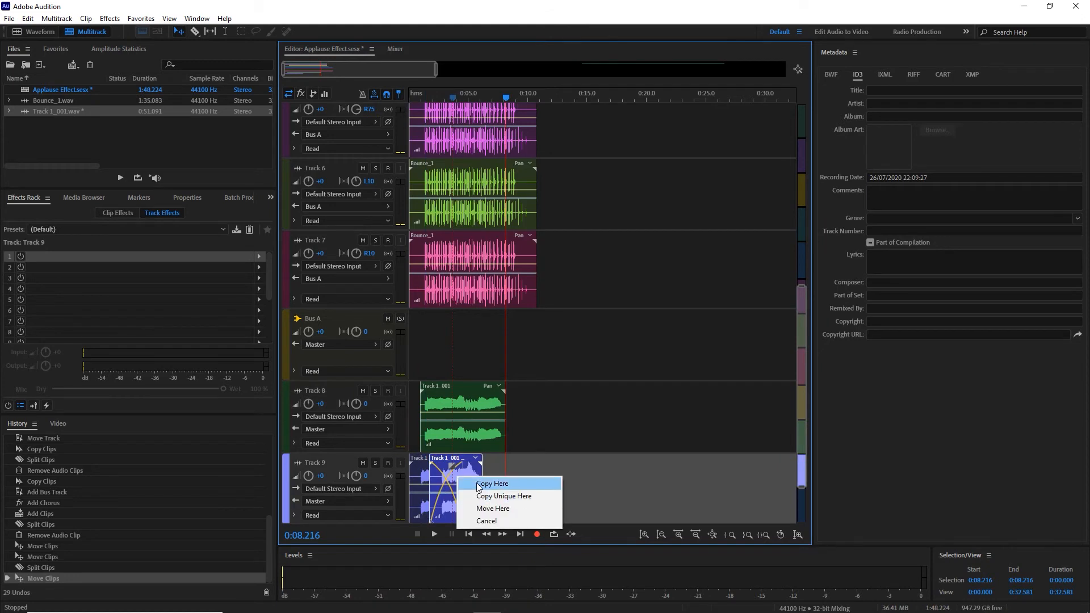
{"action": "left_click", "coordinate": [491, 484]}
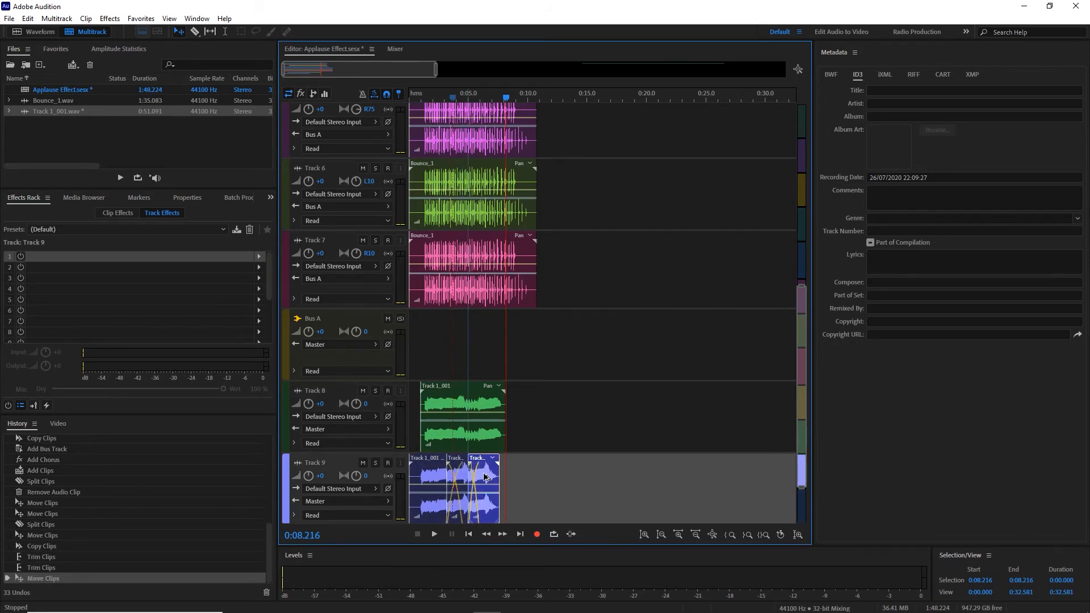
{"action": "right_click", "coordinate": [487, 475]}
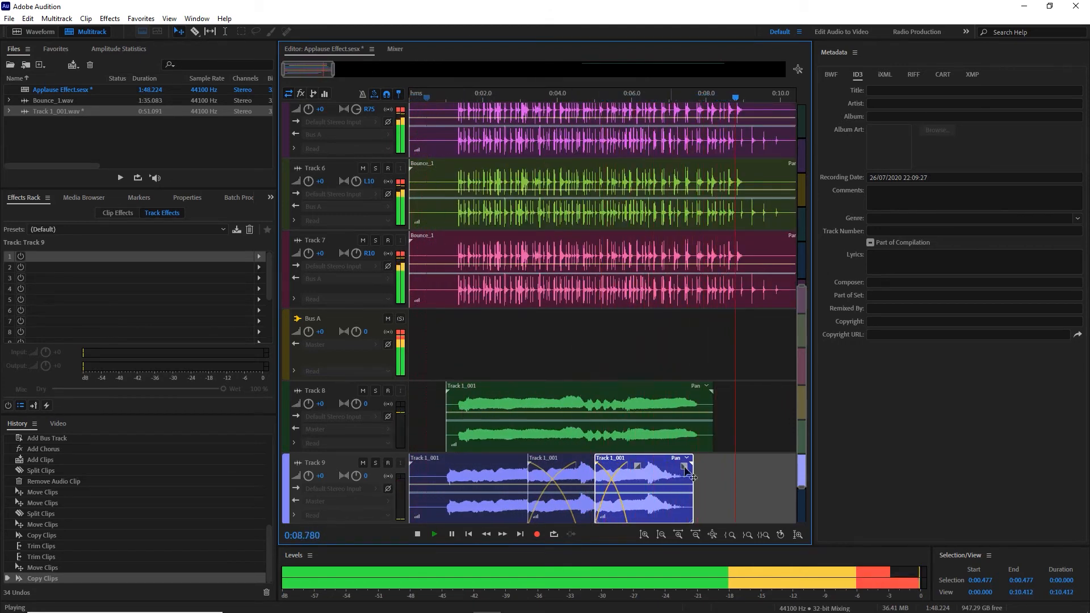
Copy the end of the Track 8 clip onto Track 9 with Copy Unique Here as a fourth crossfading copy
{"action": "left_click", "coordinate": [417, 534]}
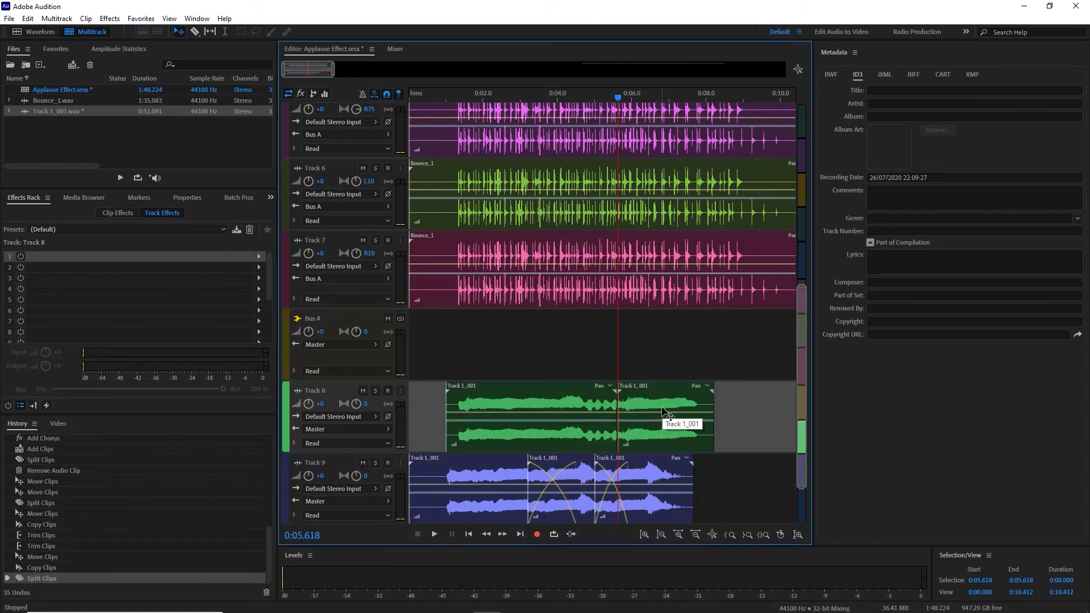
{"action": "mouse_move", "coordinate": [657, 413]}
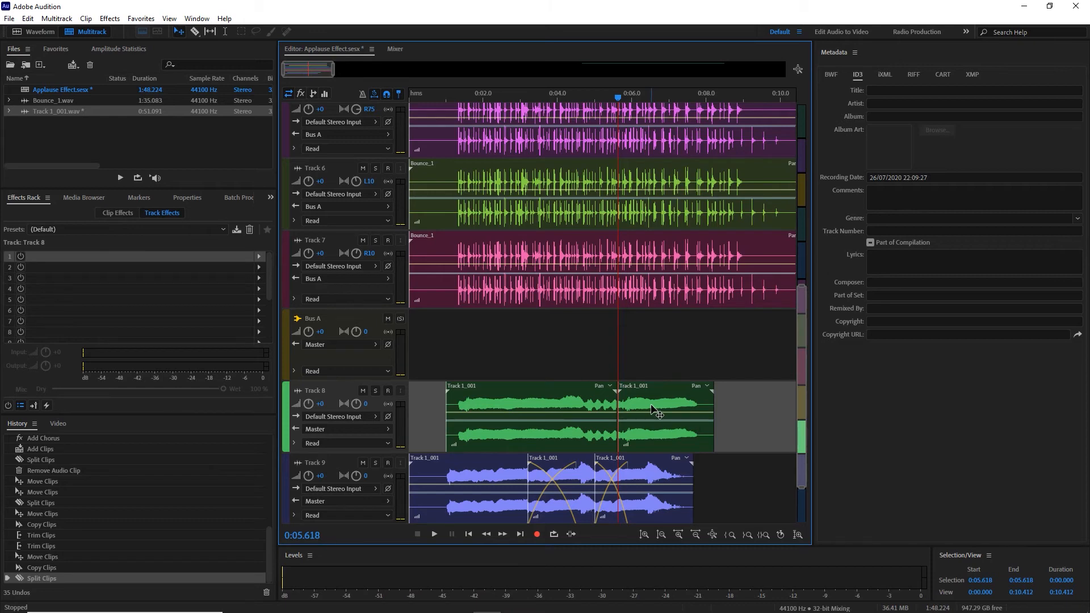
{"action": "left_click", "coordinate": [718, 417]}
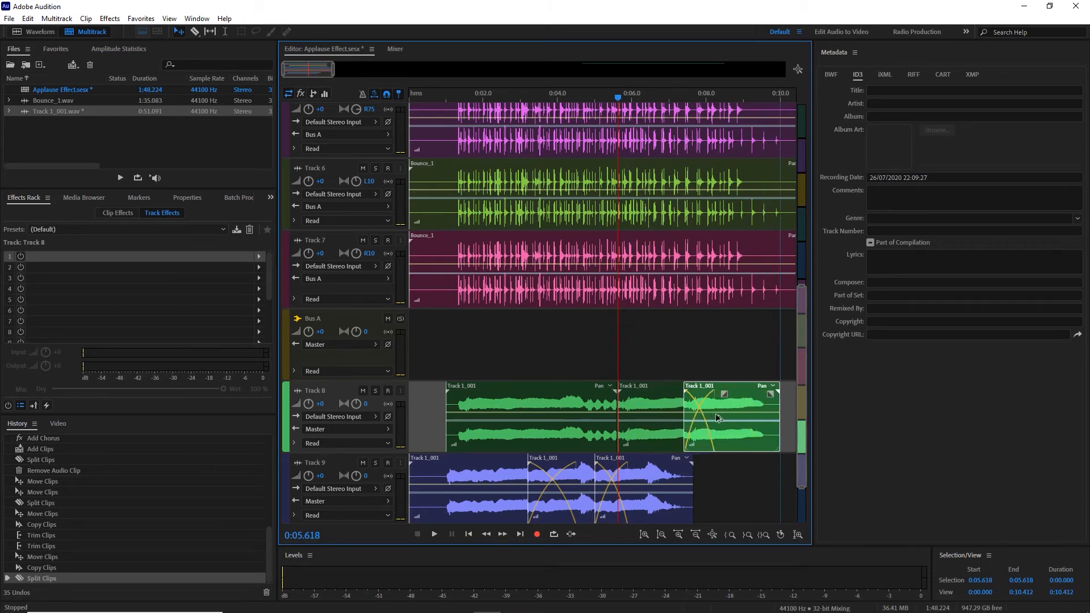
{"action": "right_click", "coordinate": [716, 417]}
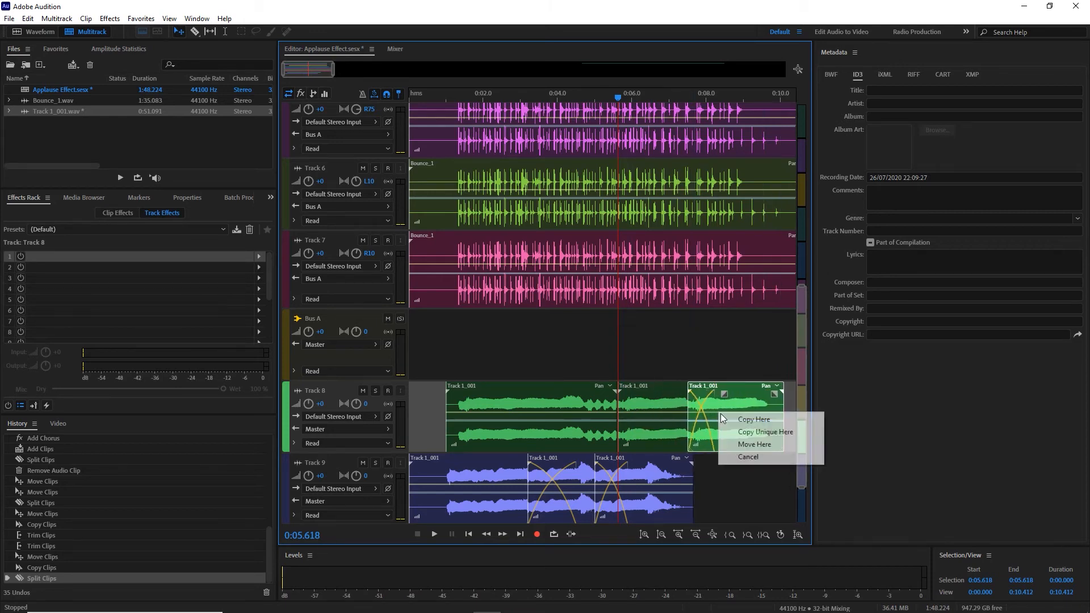
{"action": "left_click", "coordinate": [754, 419]}
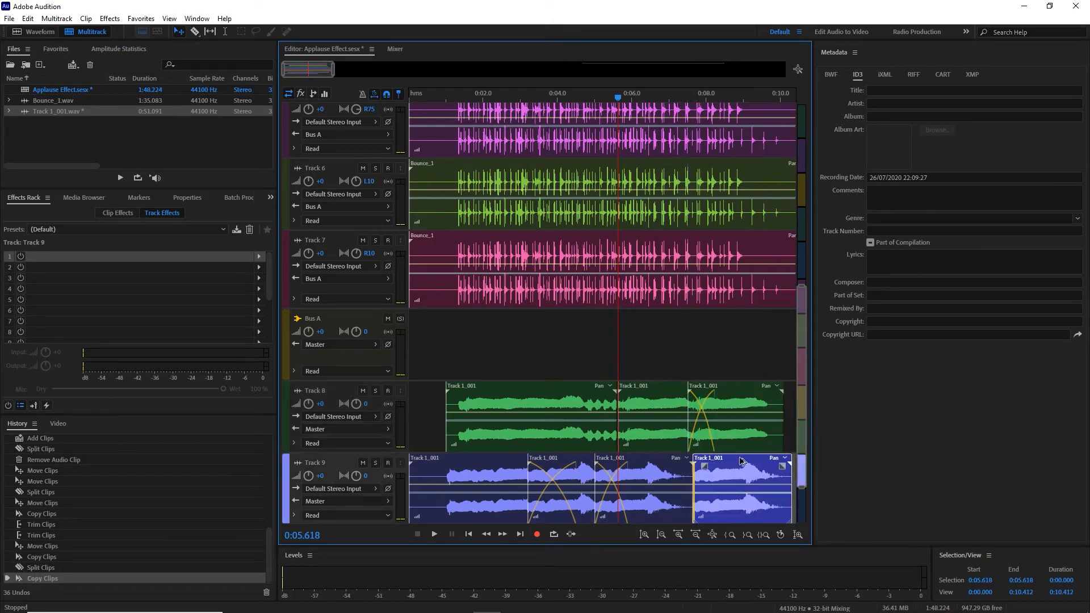
{"action": "right_click", "coordinate": [740, 458]}
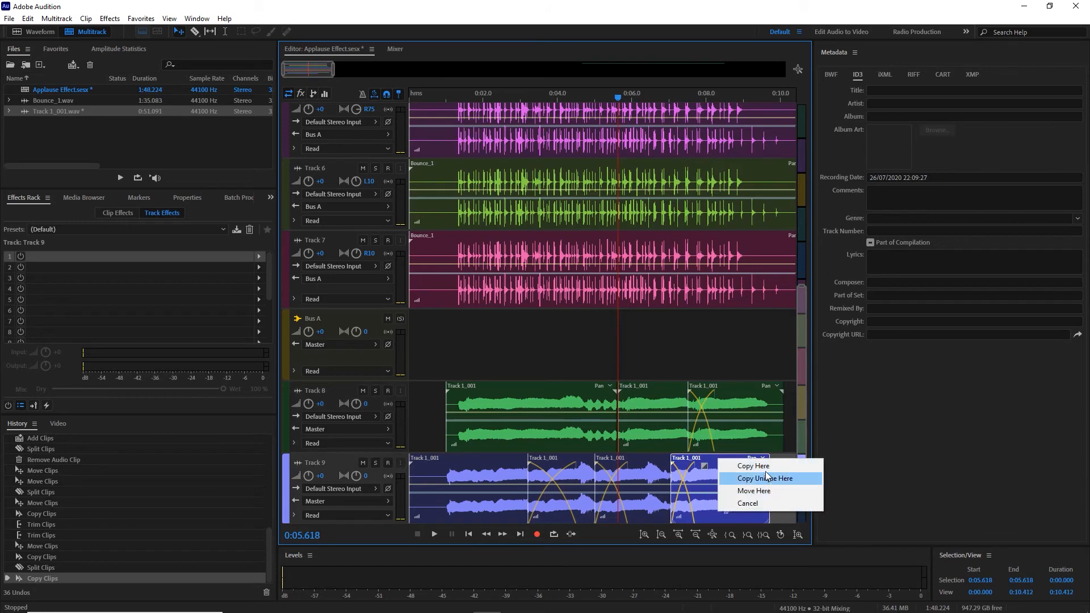
{"action": "left_click", "coordinate": [764, 478]}
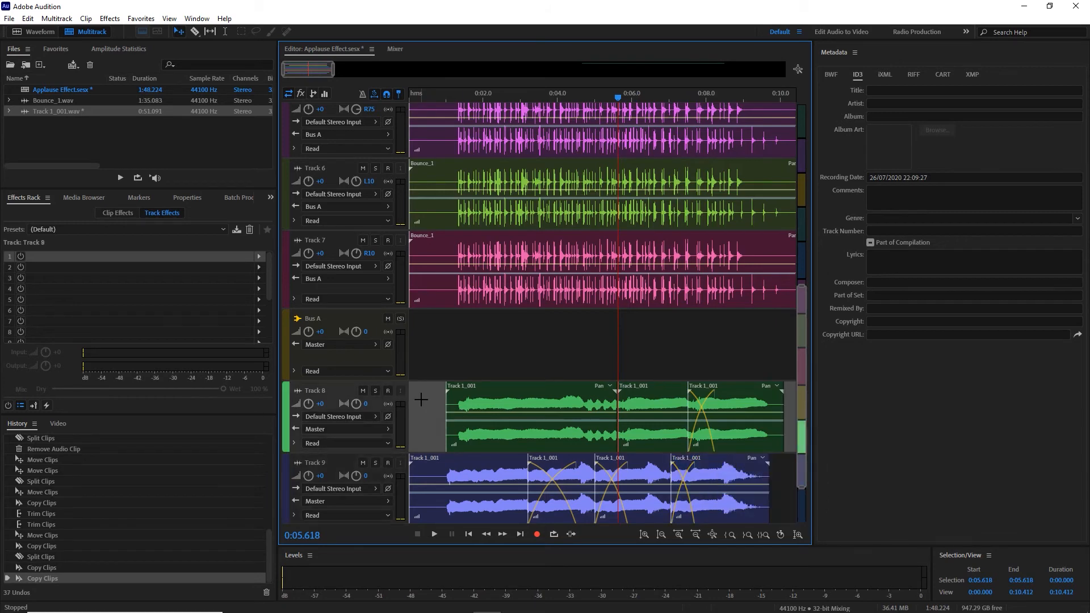
Create Bus B and set the outputs of Track 8 and Track 9 to it
{"action": "scroll", "scroll_direction": "down", "scroll_amount": 3}
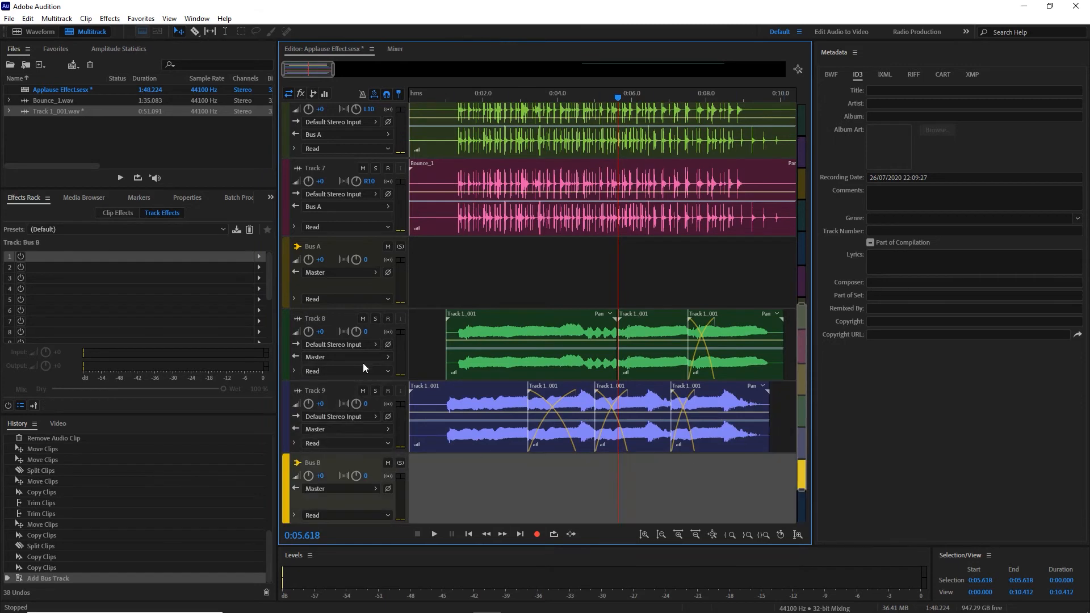
{"action": "left_click", "coordinate": [341, 356]}
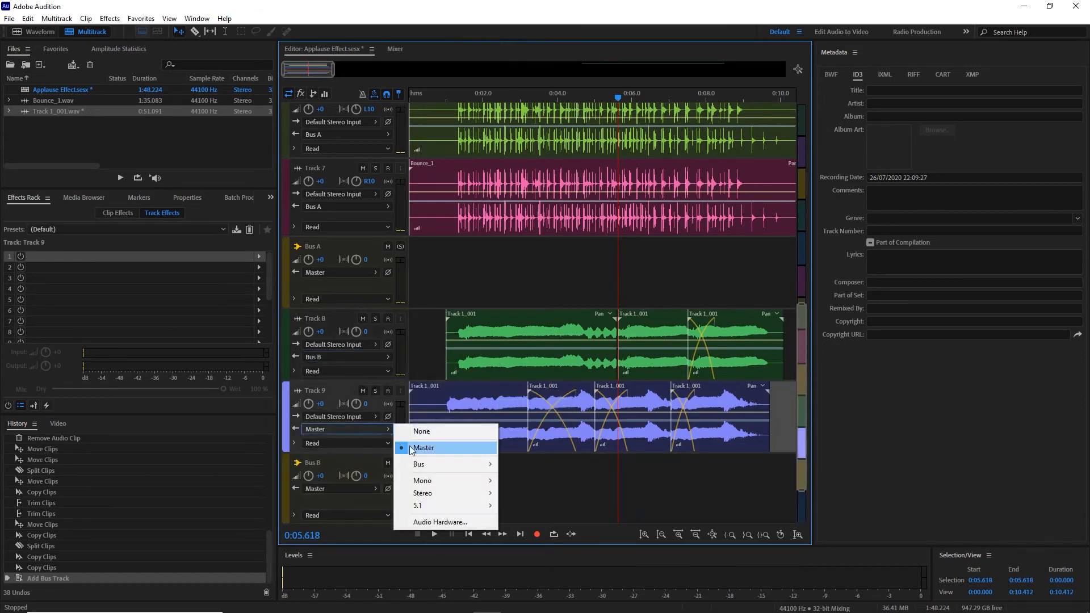
{"action": "mouse_move", "coordinate": [455, 464]}
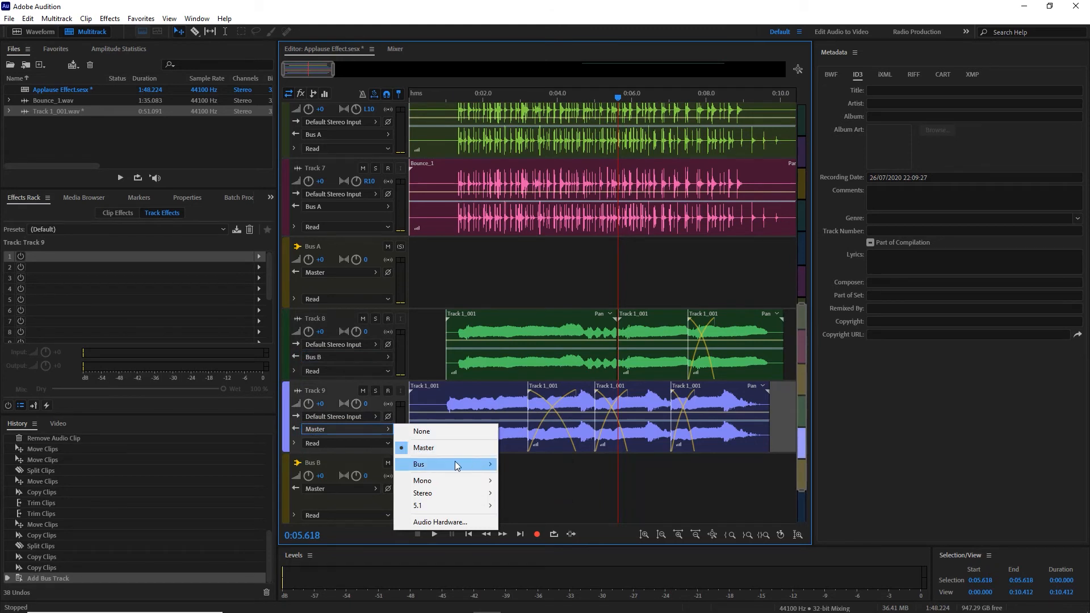
{"action": "left_click", "coordinate": [445, 464]}
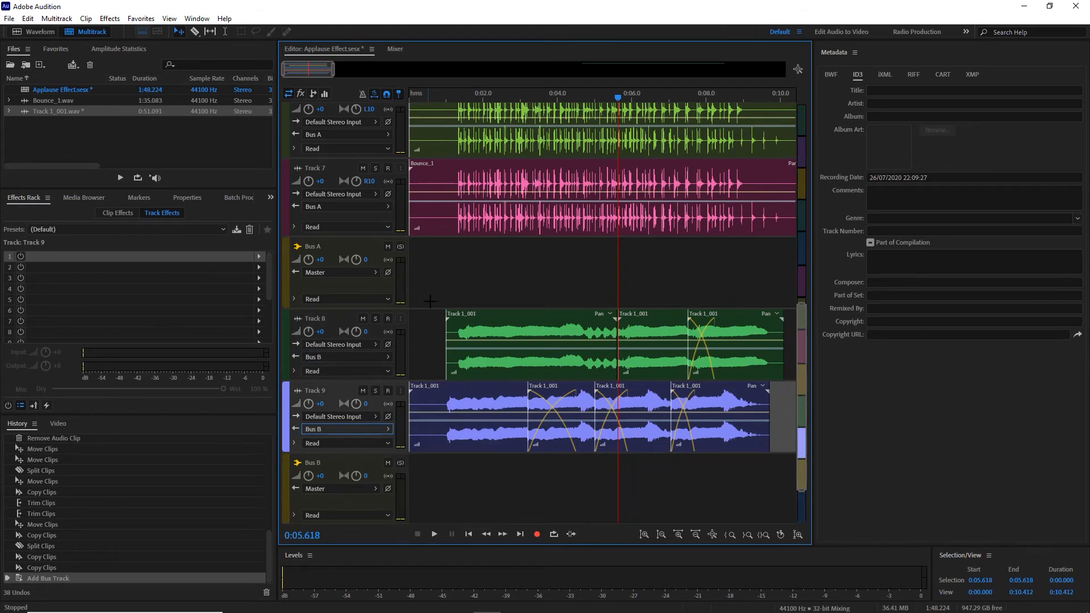
{"action": "left_click", "coordinate": [327, 462]}
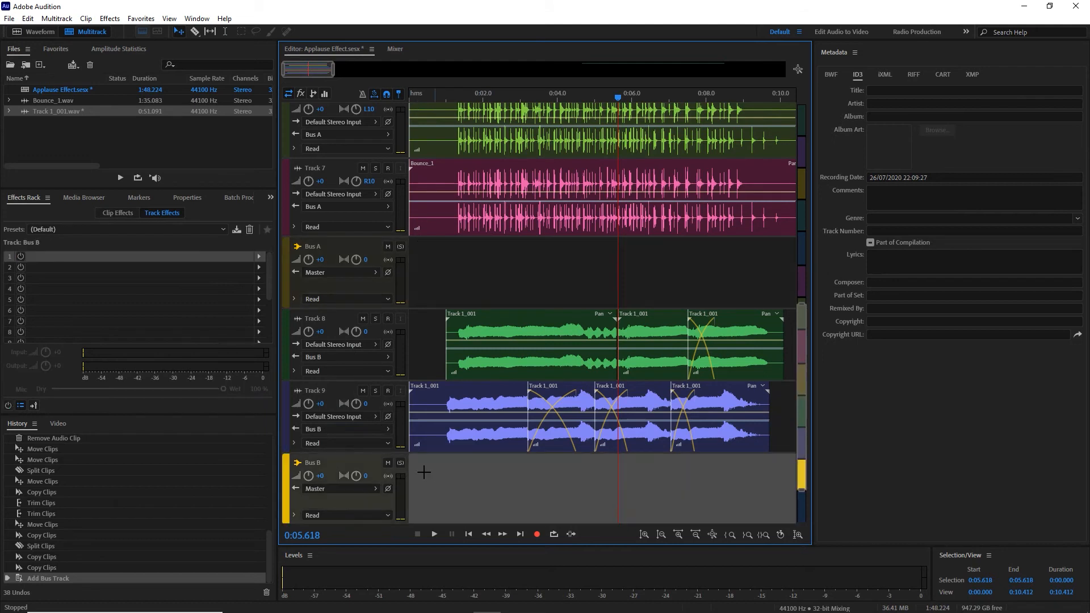
Add a Chorus effect to Bus B's Effects Rack, lower its volume to -10 and play the mix
{"action": "left_click", "coordinate": [258, 255]}
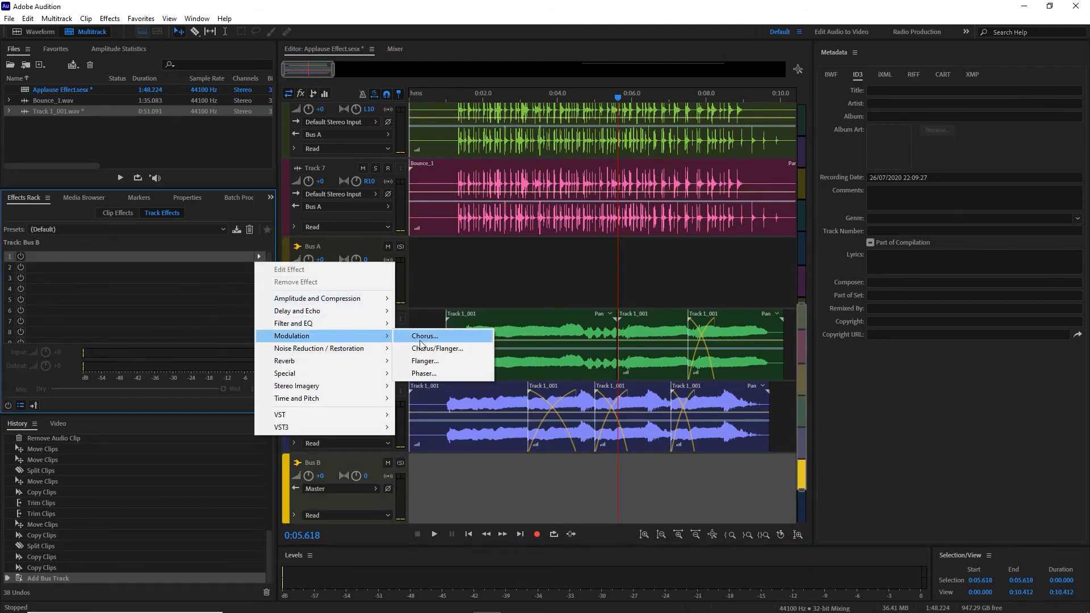
{"action": "left_click", "coordinate": [424, 336]}
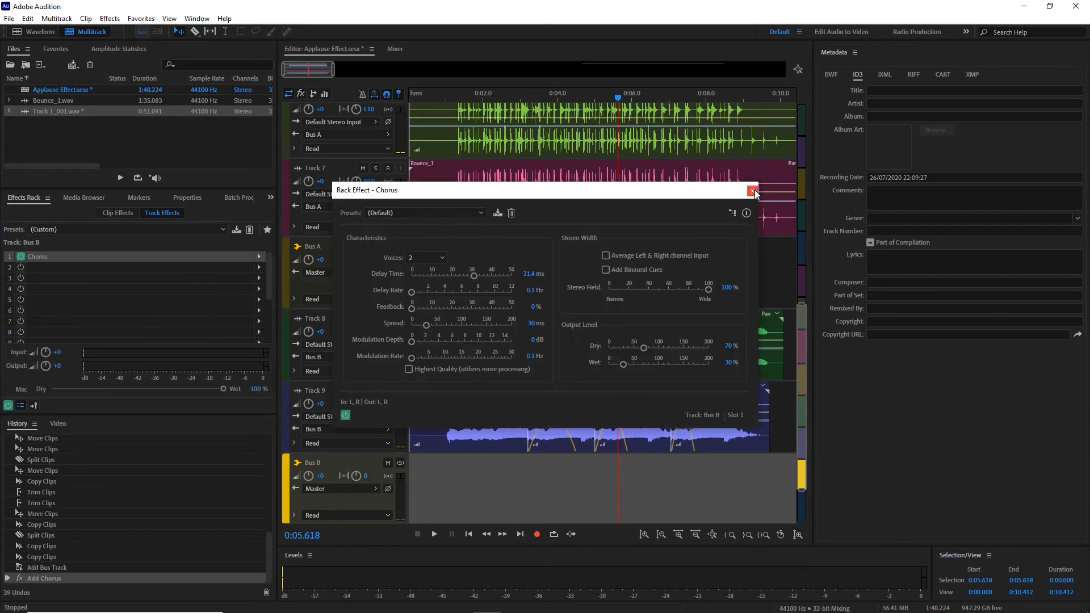
{"action": "left_click", "coordinate": [752, 190]}
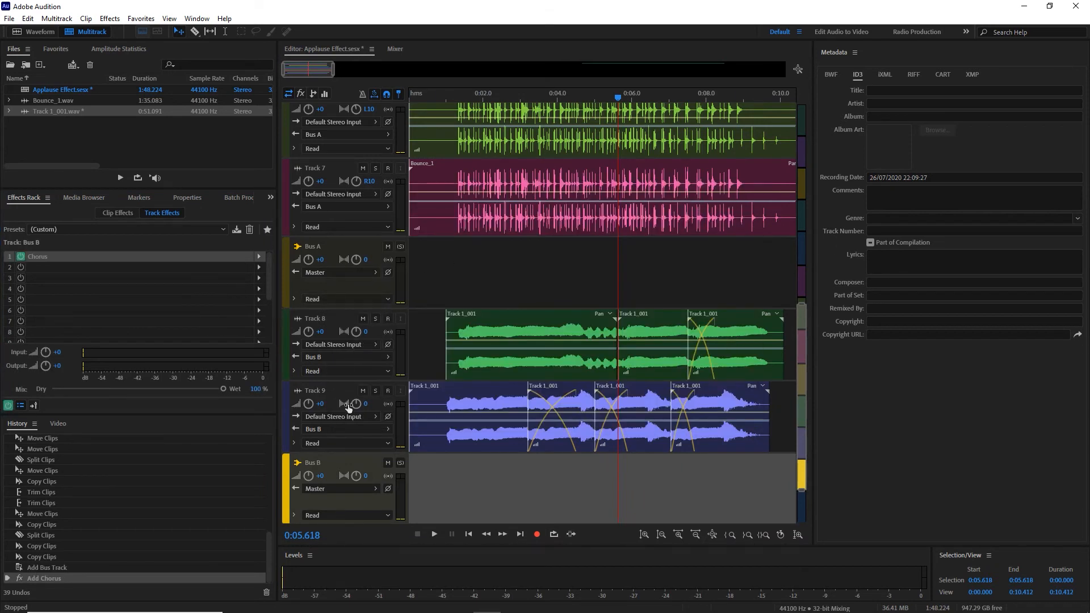
{"action": "mouse_move", "coordinate": [318, 478]}
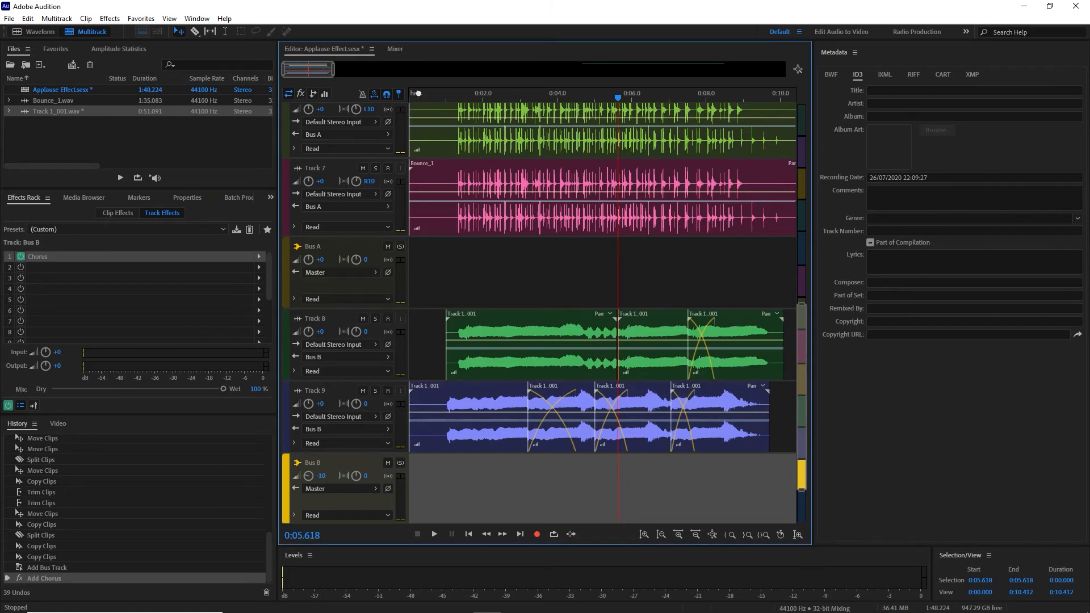
{"action": "left_click", "coordinate": [432, 533]}
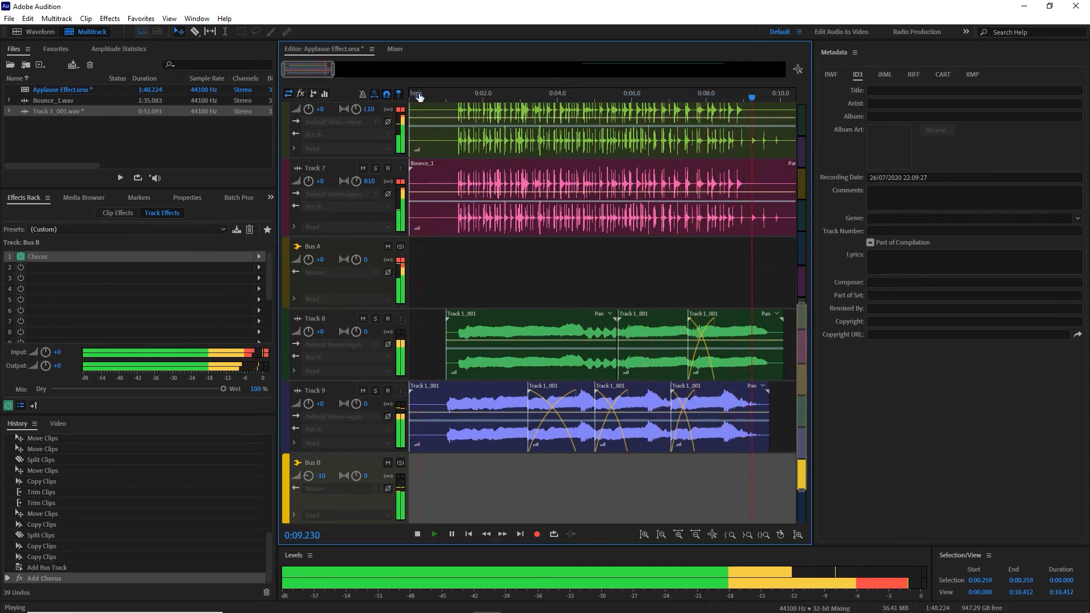
Mute Bus B and play the session back without it
{"action": "left_click", "coordinate": [417, 534]}
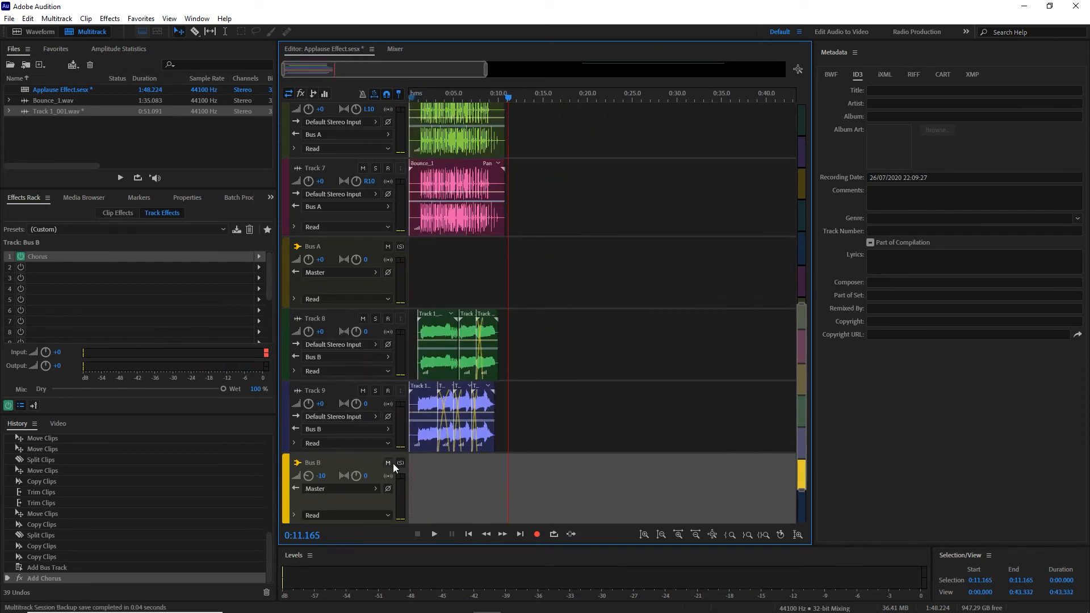
{"action": "left_click", "coordinate": [387, 463]}
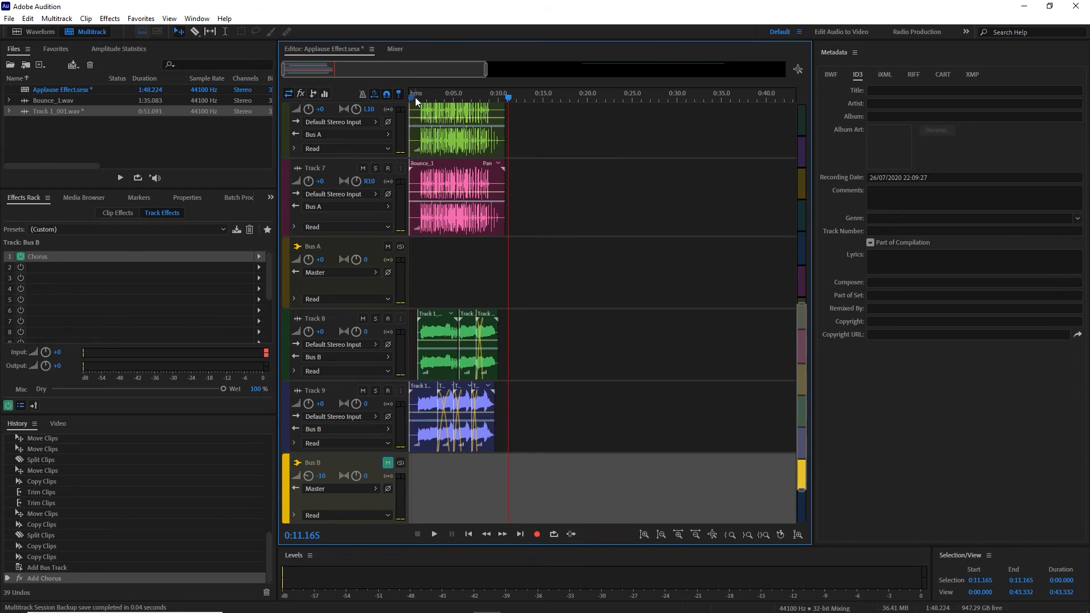
{"action": "left_click", "coordinate": [432, 534]}
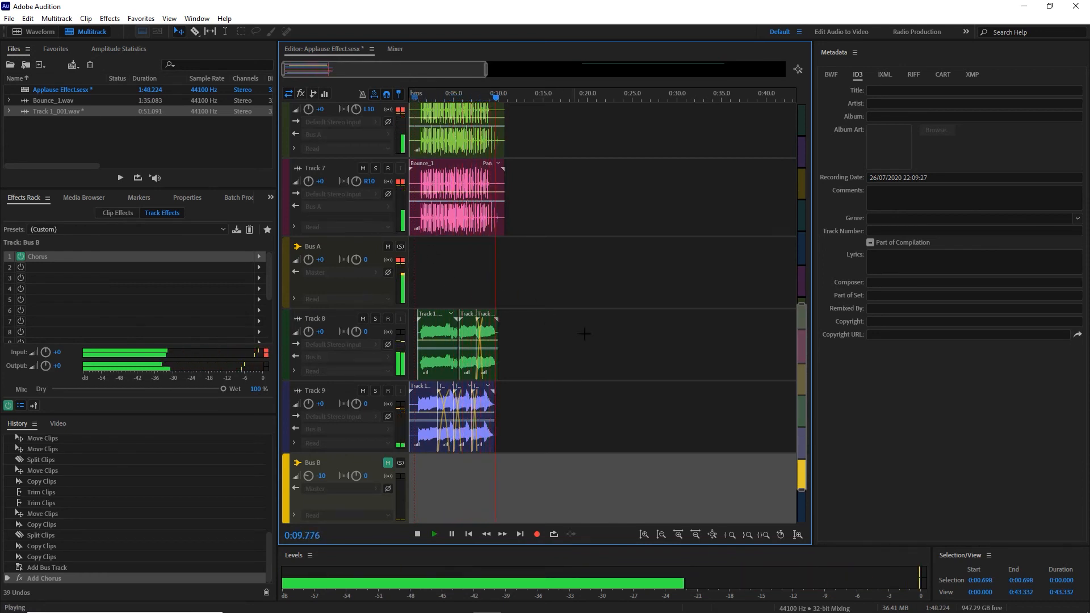
Mix down the entire session to Applause Effect Mixdown 1 and delete its silent start and end
{"action": "right_click", "coordinate": [584, 334]}
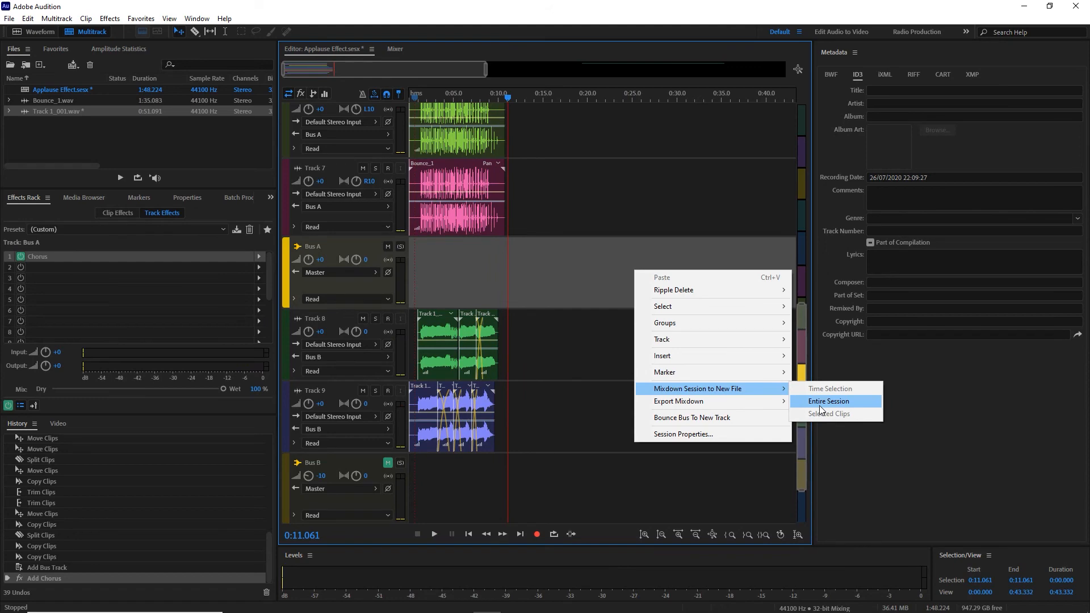
{"action": "left_click", "coordinate": [829, 401]}
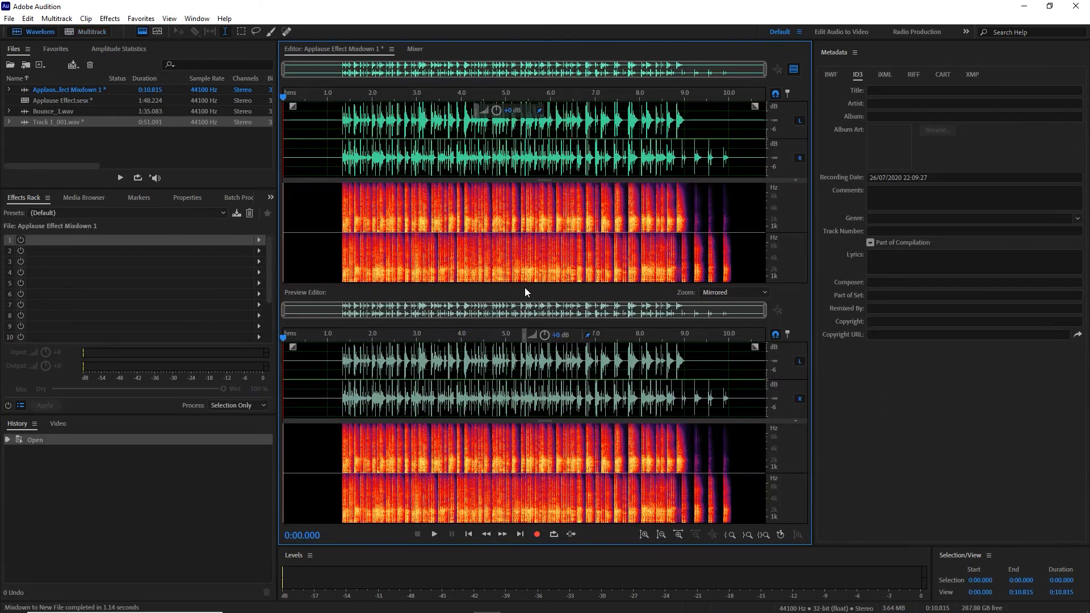
{"action": "mouse_move", "coordinate": [683, 159]}
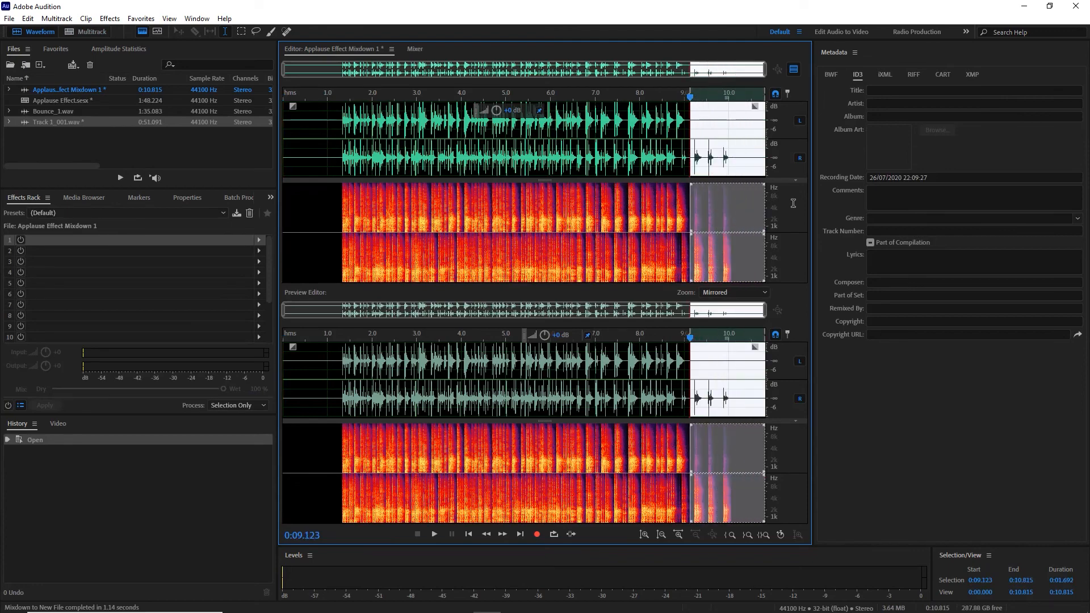
{"action": "key", "text": "Delete"}
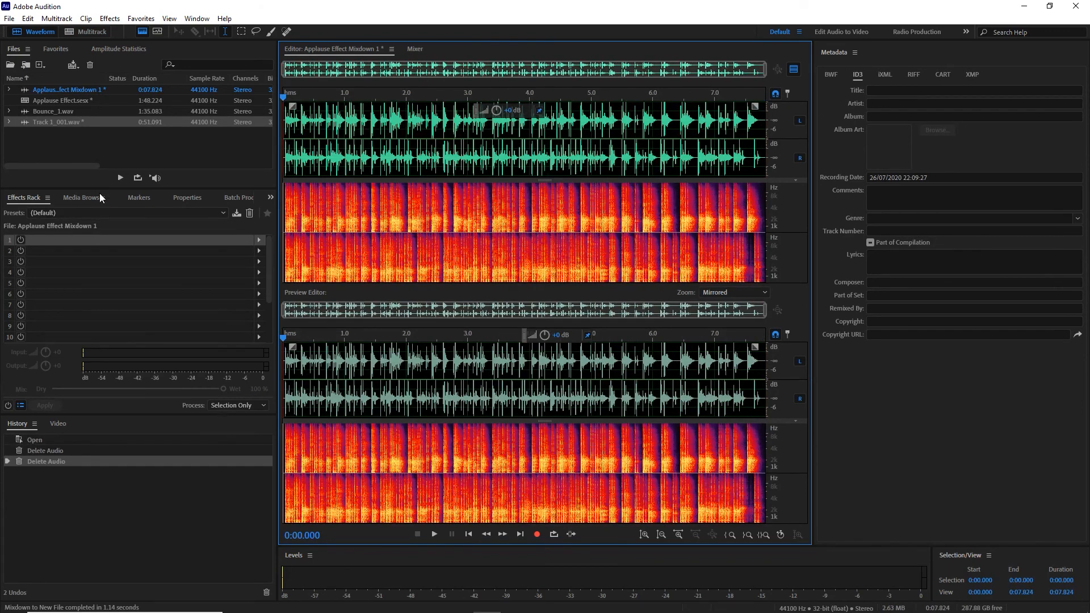
Add a Multiband Compressor with the Broadcast preset to the mixdown's Effects Rack and preview it
{"action": "left_click", "coordinate": [434, 533]}
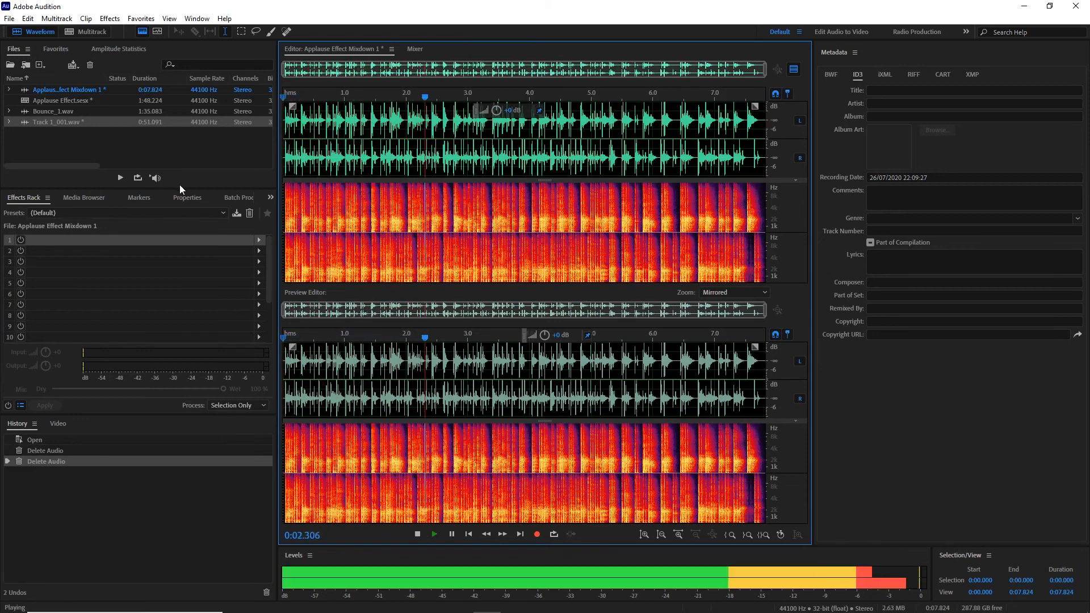
{"action": "left_click", "coordinate": [258, 240]}
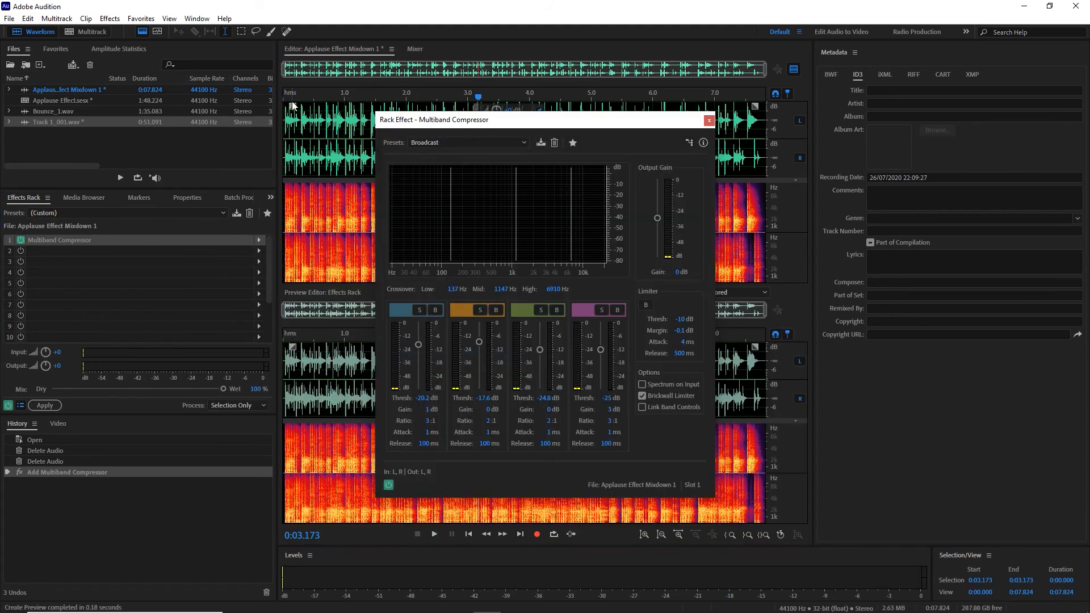
{"action": "left_click", "coordinate": [433, 534]}
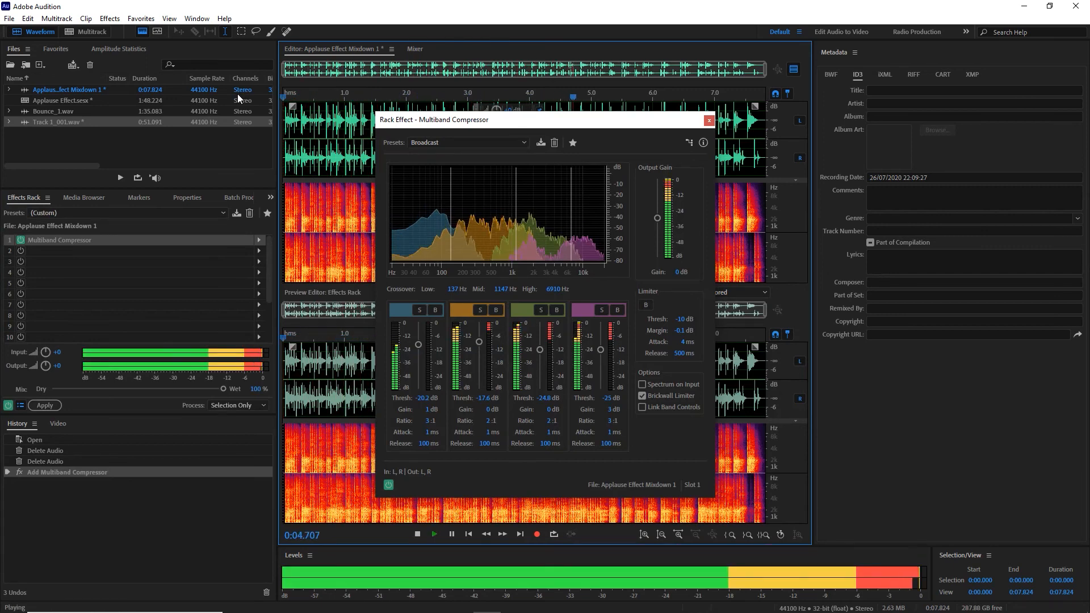
{"action": "left_click", "coordinate": [707, 119]}
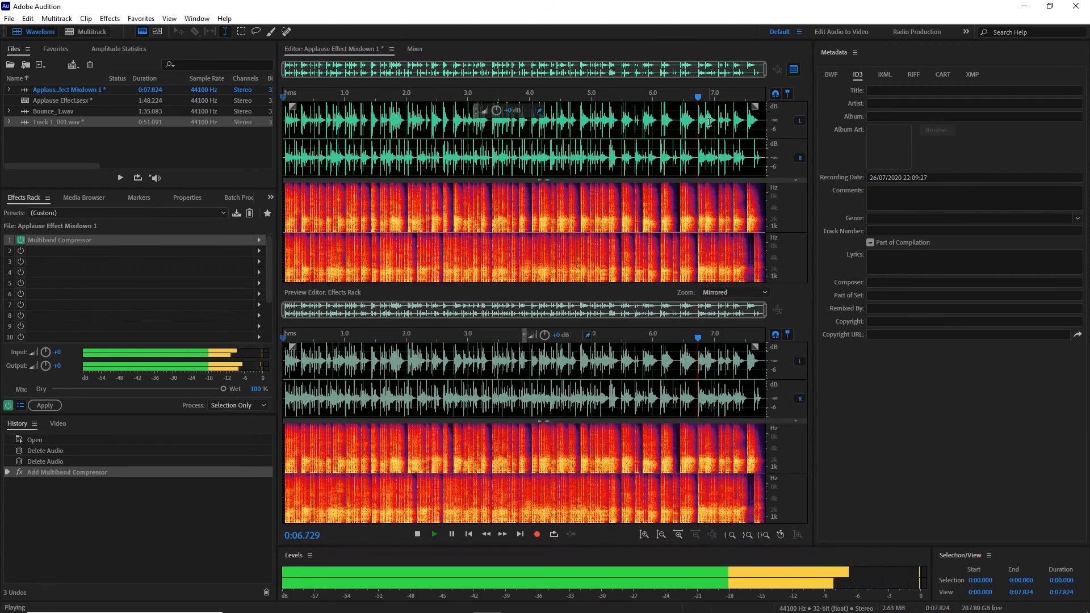
{"action": "left_click", "coordinate": [417, 534]}
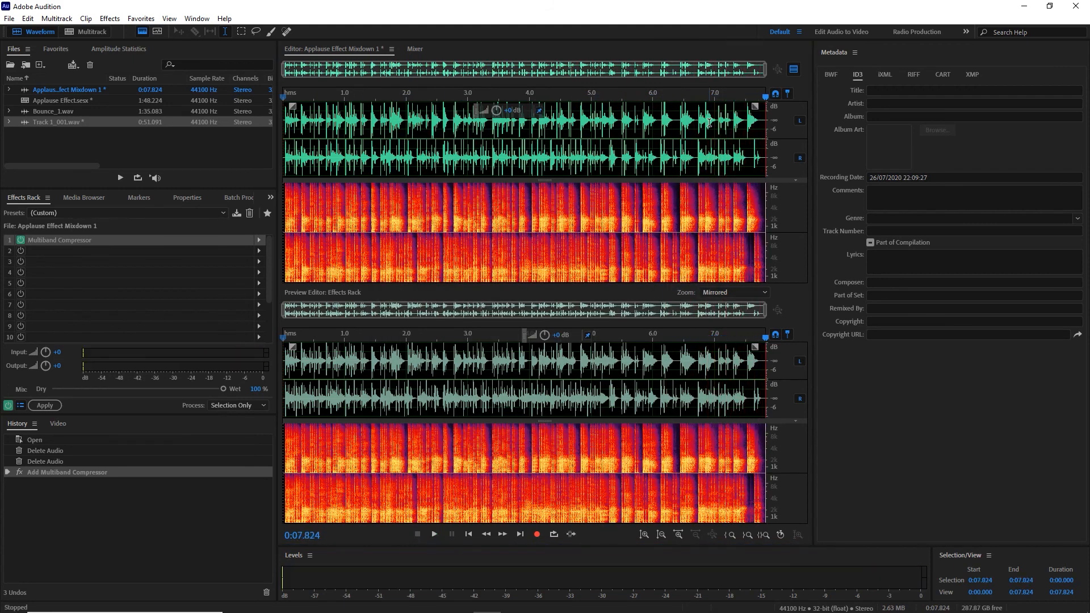